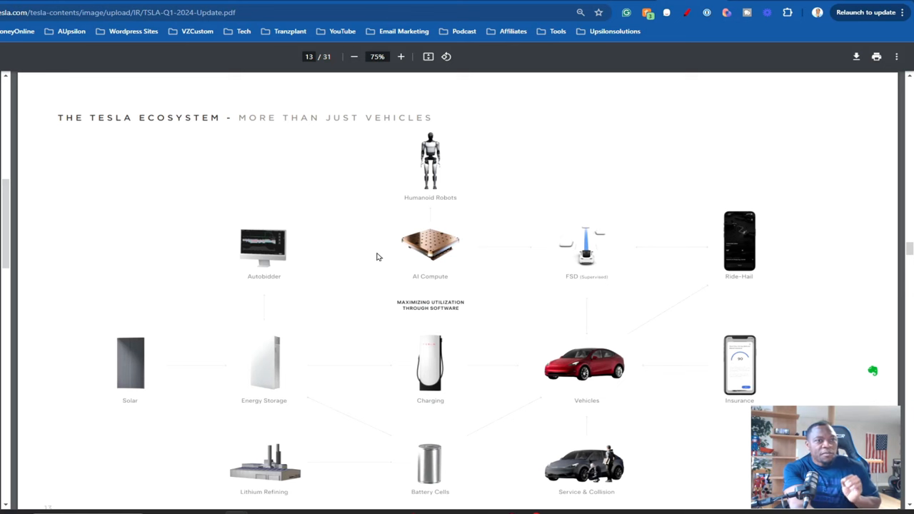
mouse_move(371, 256)
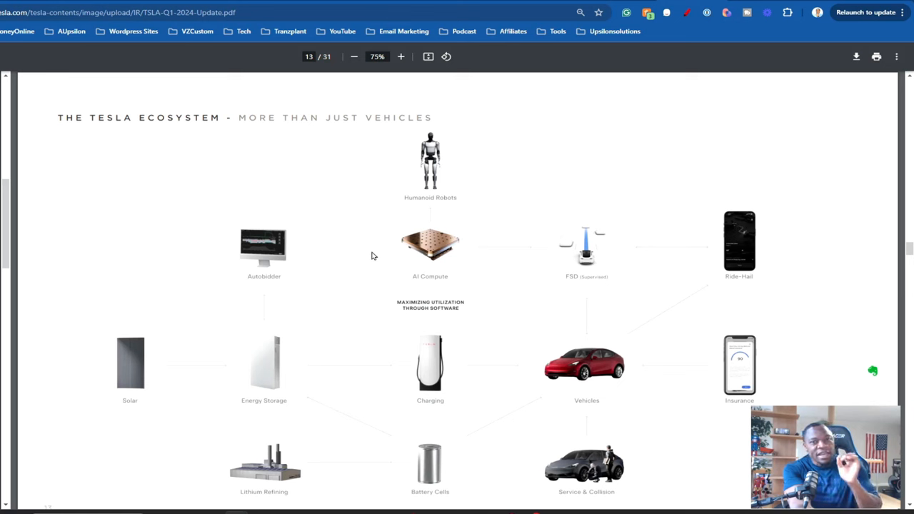
mouse_move(369, 248)
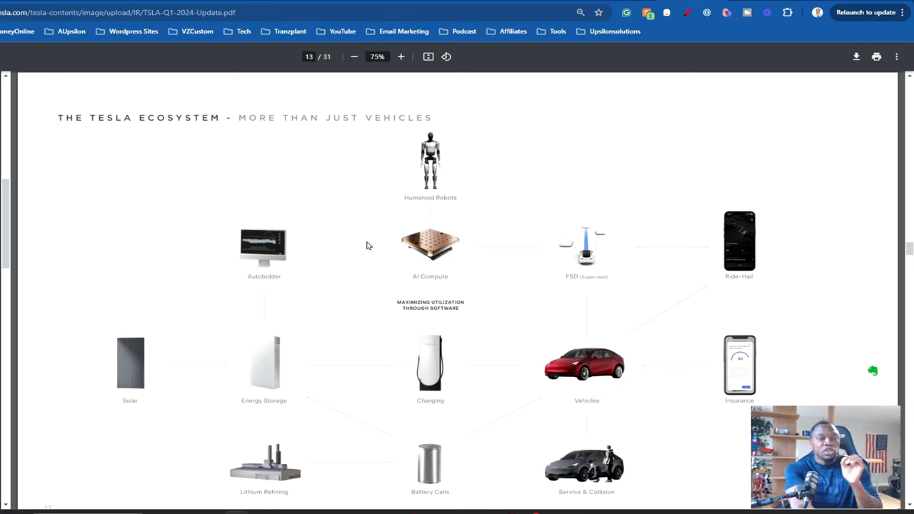
mouse_move(370, 247)
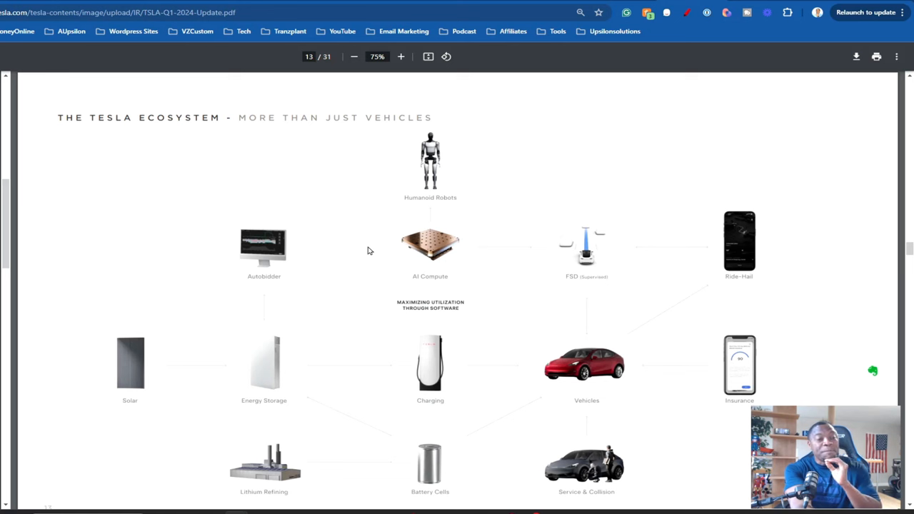
mouse_move(360, 221)
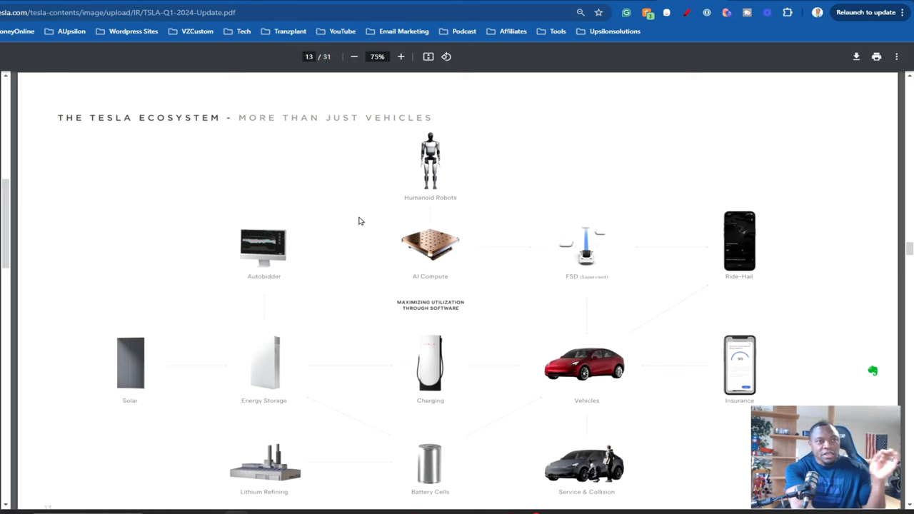
mouse_move(367, 244)
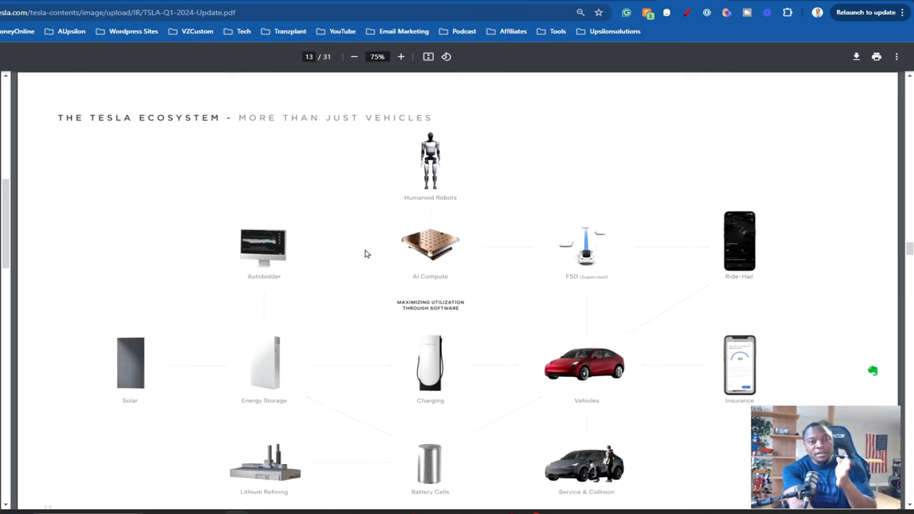
mouse_move(370, 256)
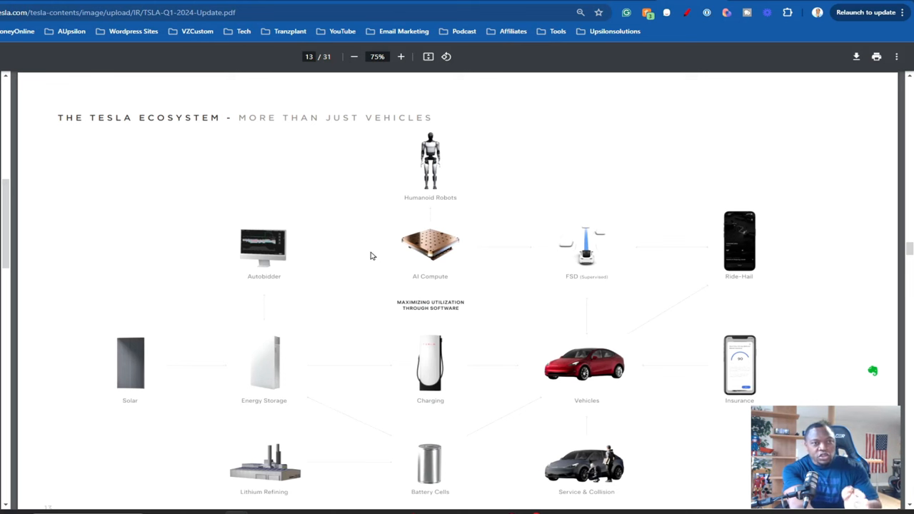
mouse_move(523, 382)
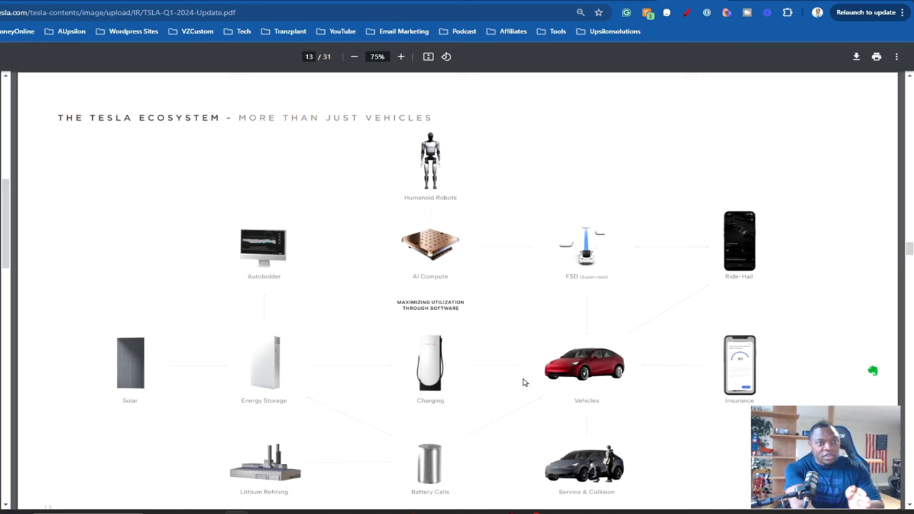
mouse_move(569, 379)
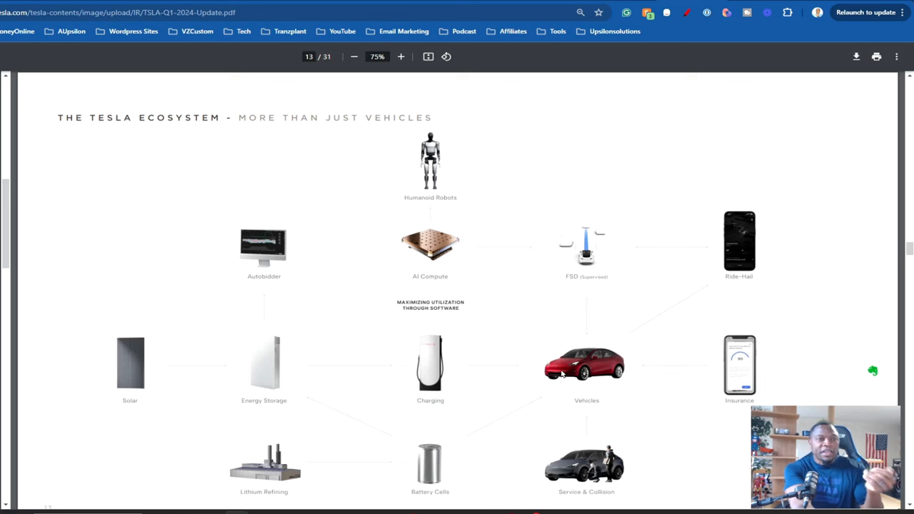
mouse_move(395, 357)
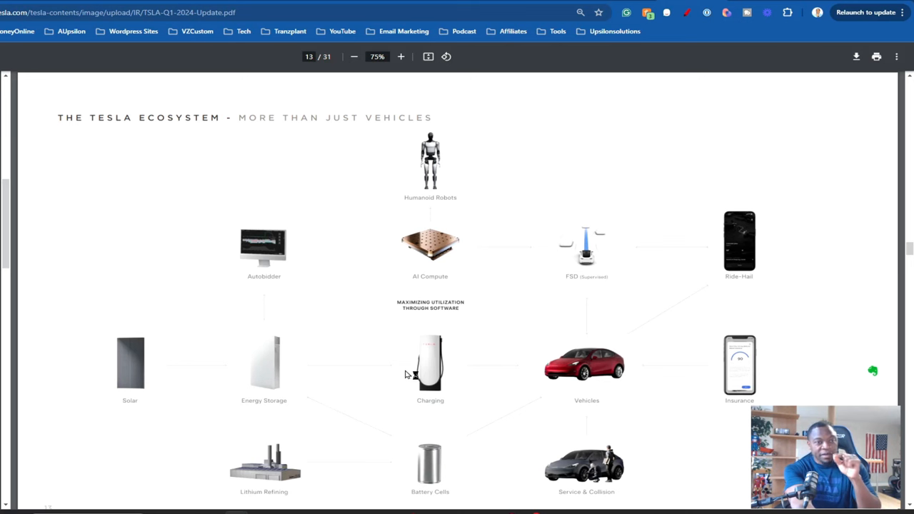
mouse_move(404, 364)
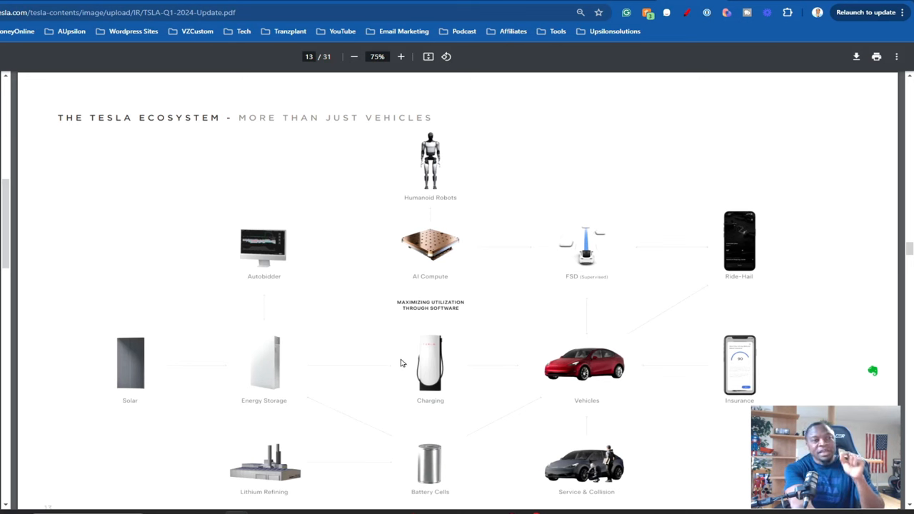
mouse_move(399, 369)
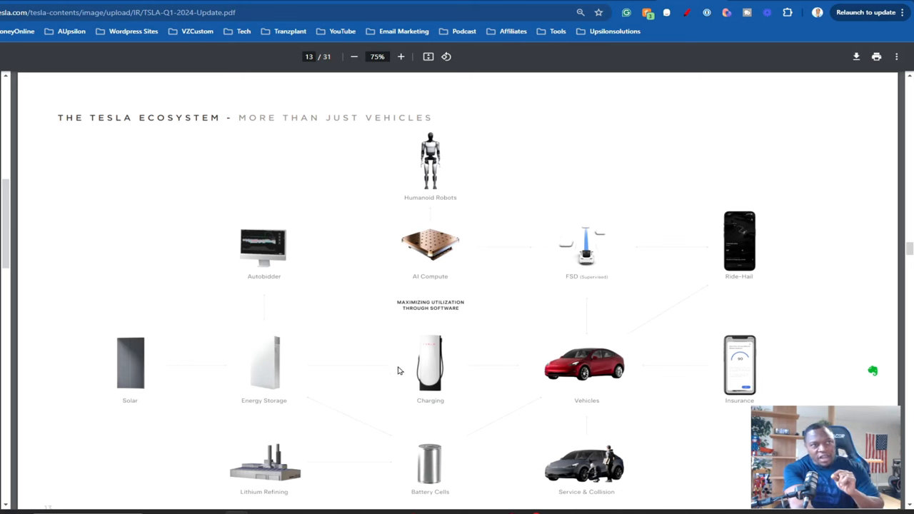
mouse_move(402, 371)
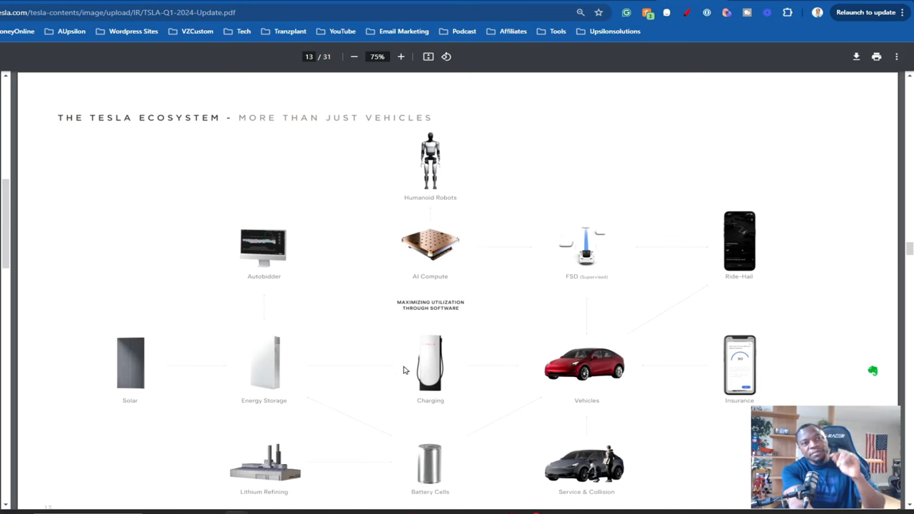
mouse_move(407, 368)
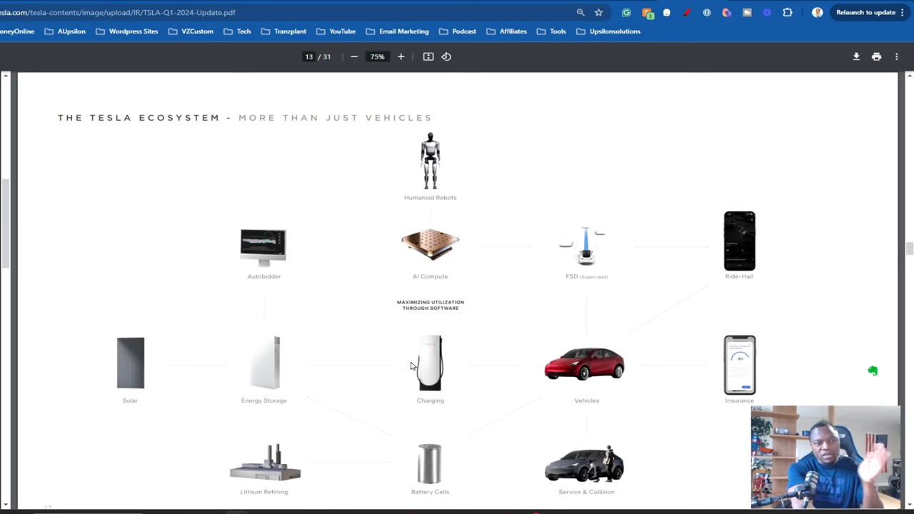
mouse_move(486, 336)
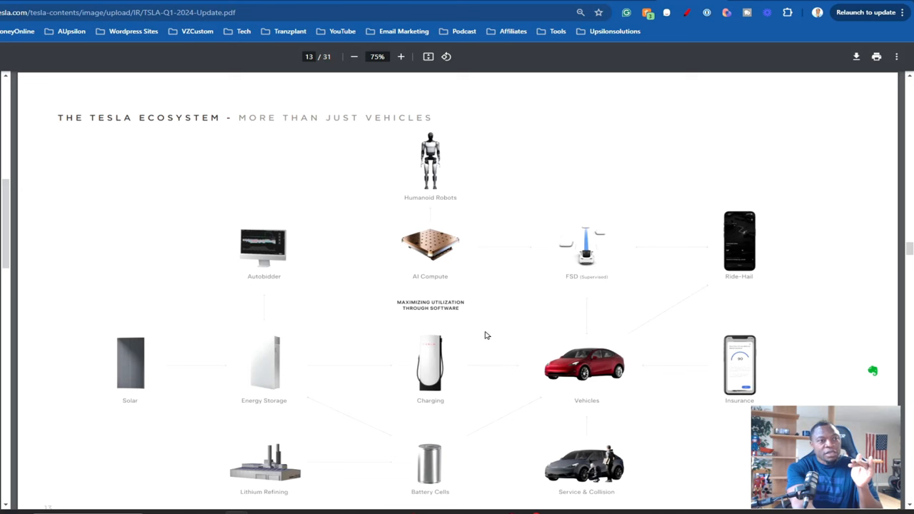
mouse_move(278, 376)
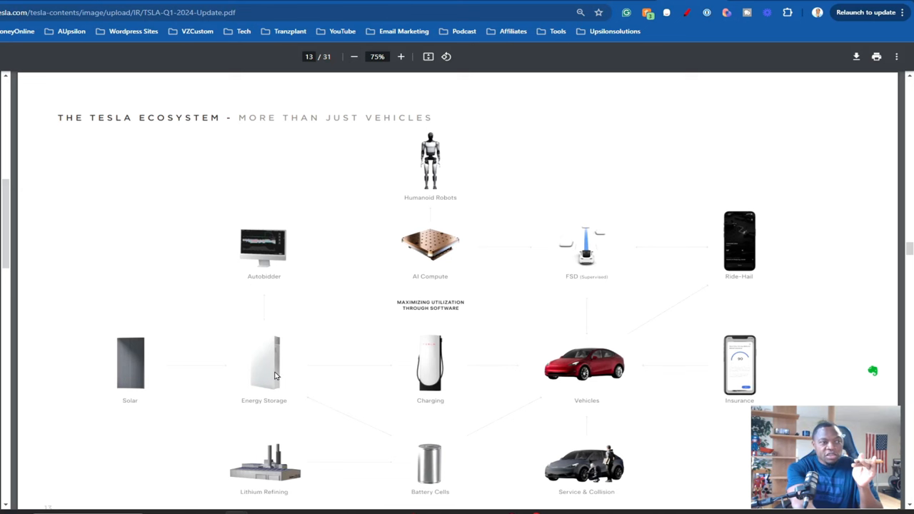
mouse_move(514, 318)
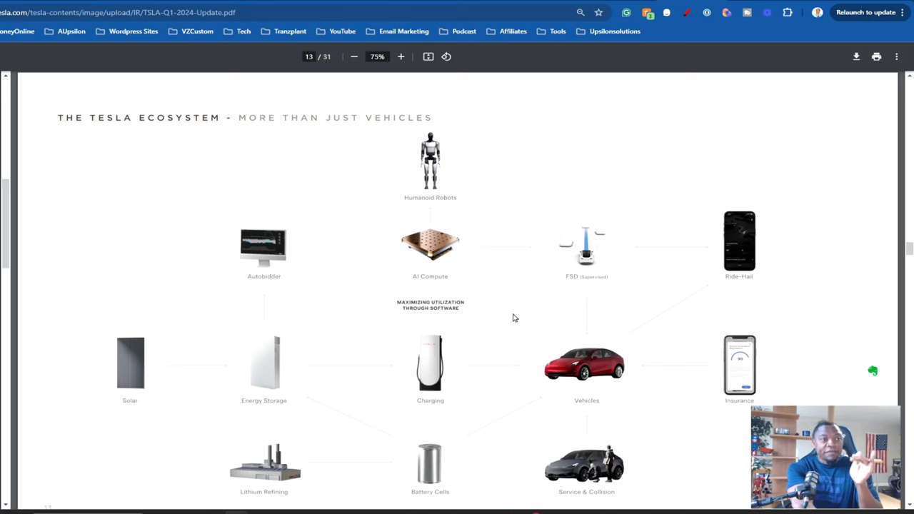
mouse_move(440, 283)
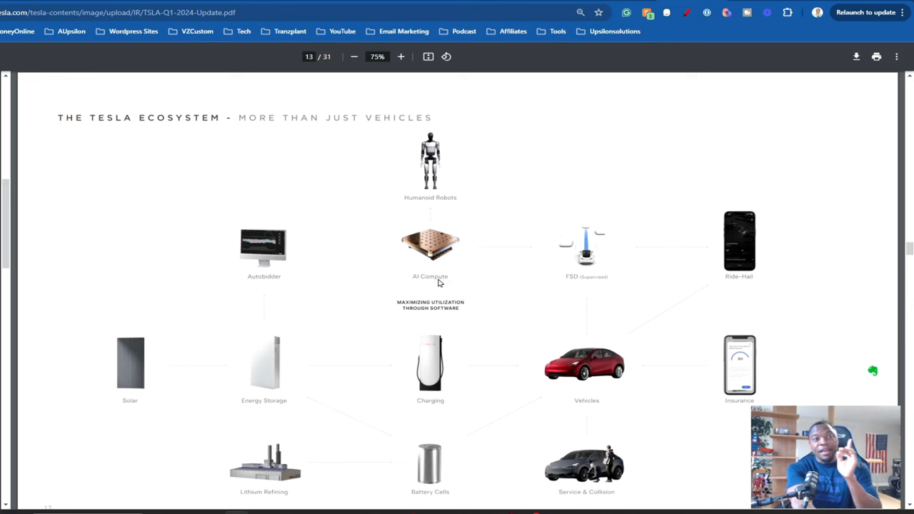
mouse_move(448, 315)
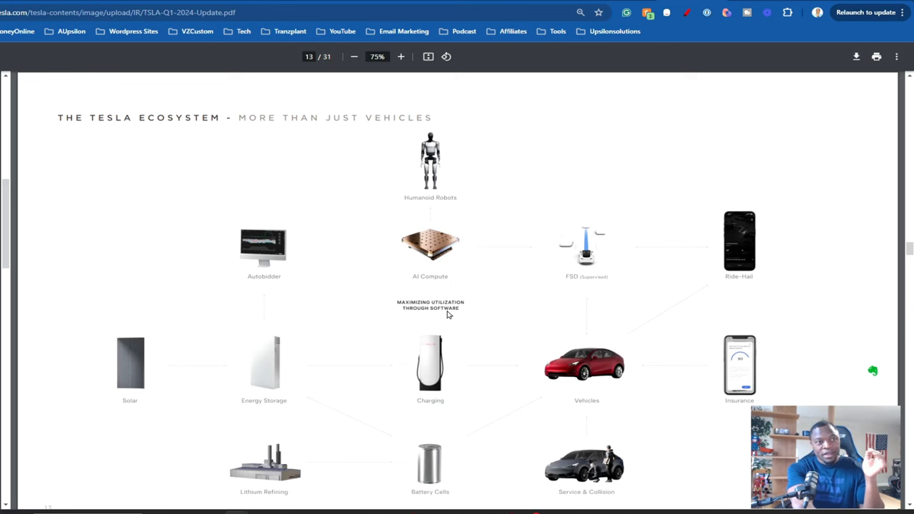
mouse_move(423, 290)
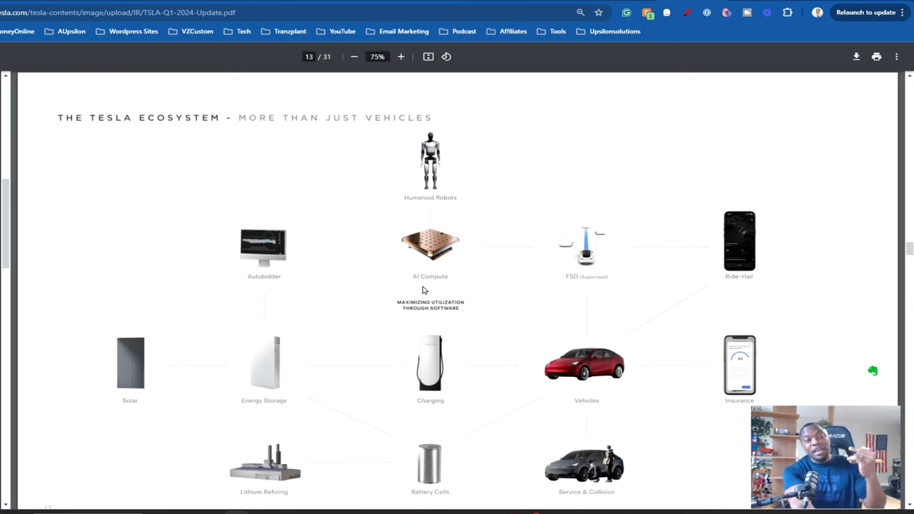
mouse_move(420, 293)
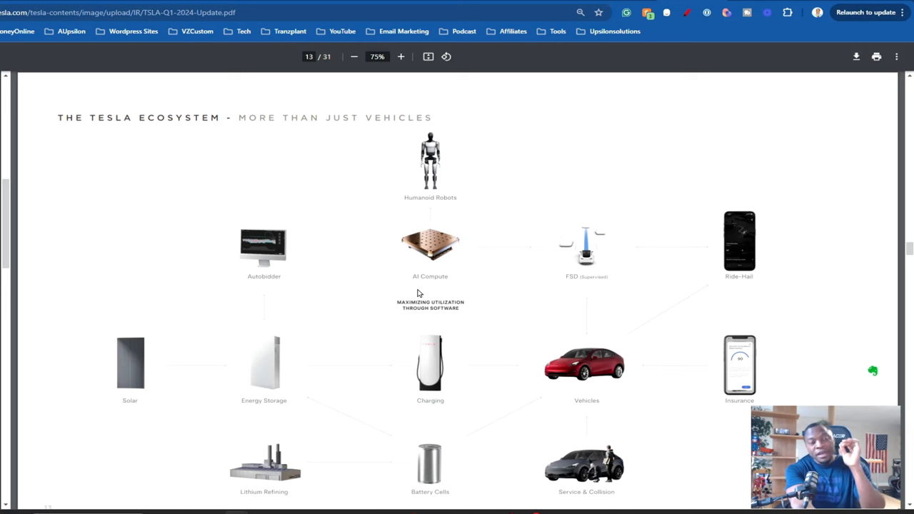
mouse_move(419, 291)
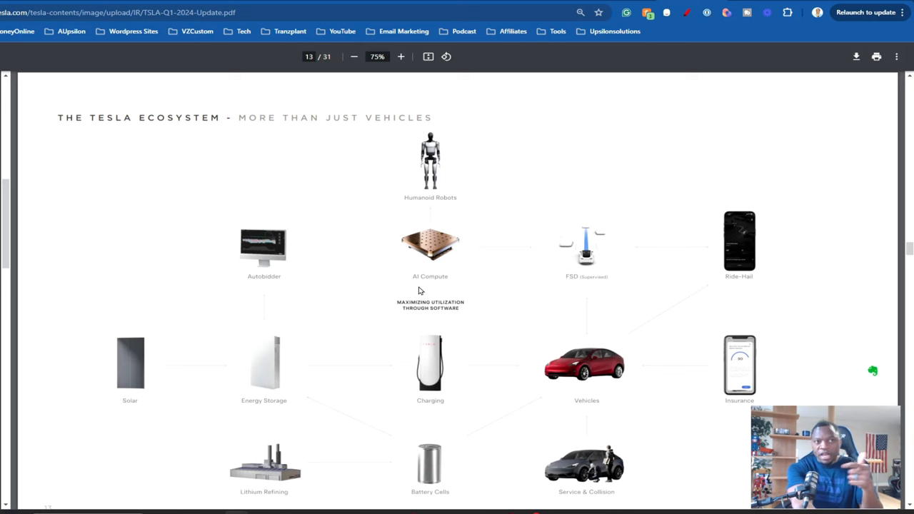
mouse_move(405, 297)
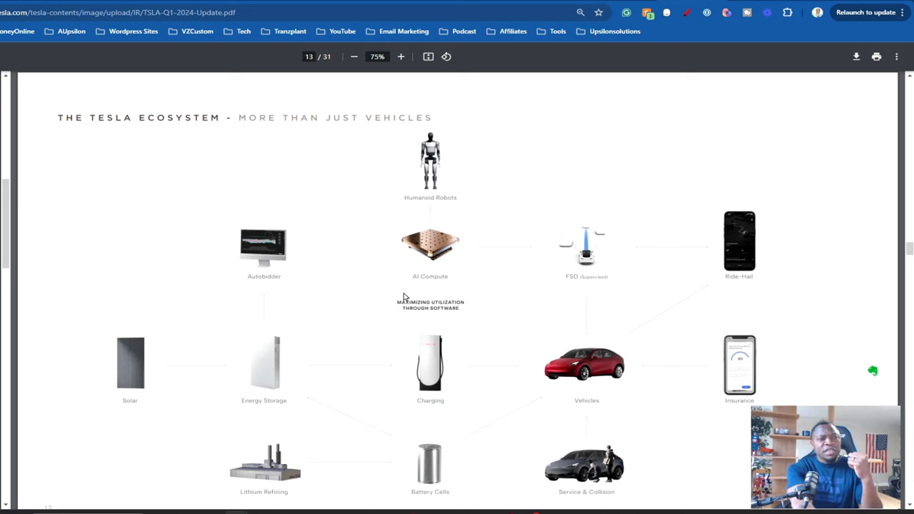
mouse_move(397, 292)
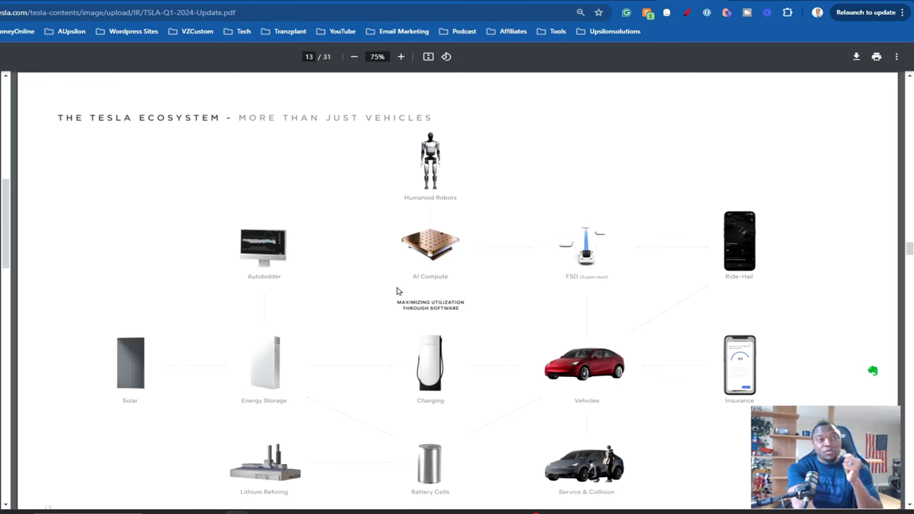
mouse_move(383, 296)
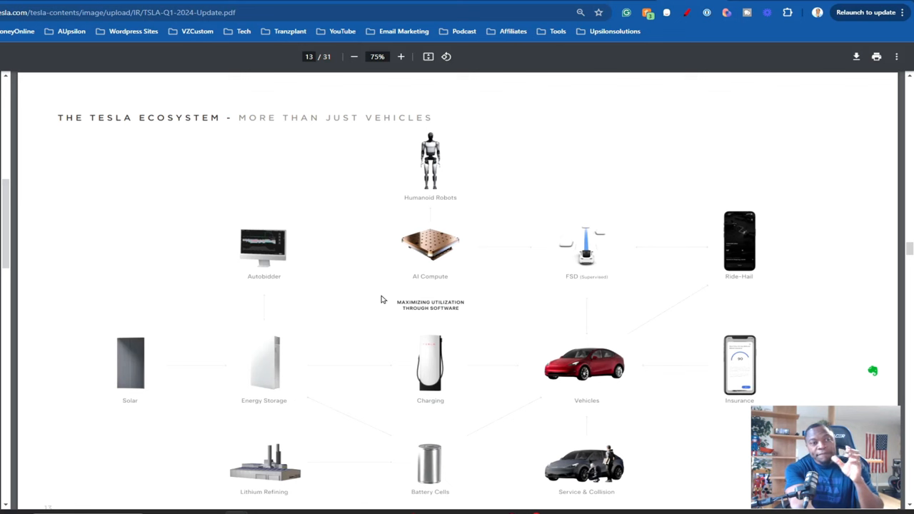
mouse_move(378, 324)
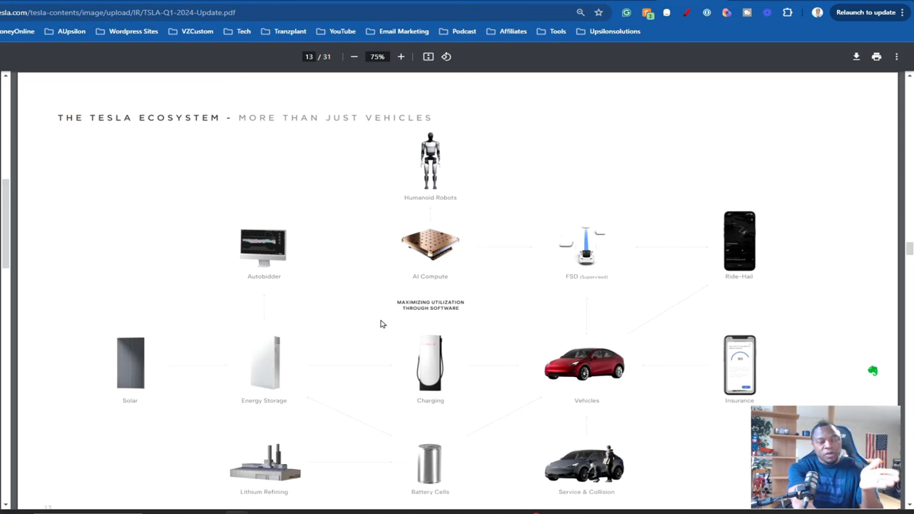
mouse_move(381, 320)
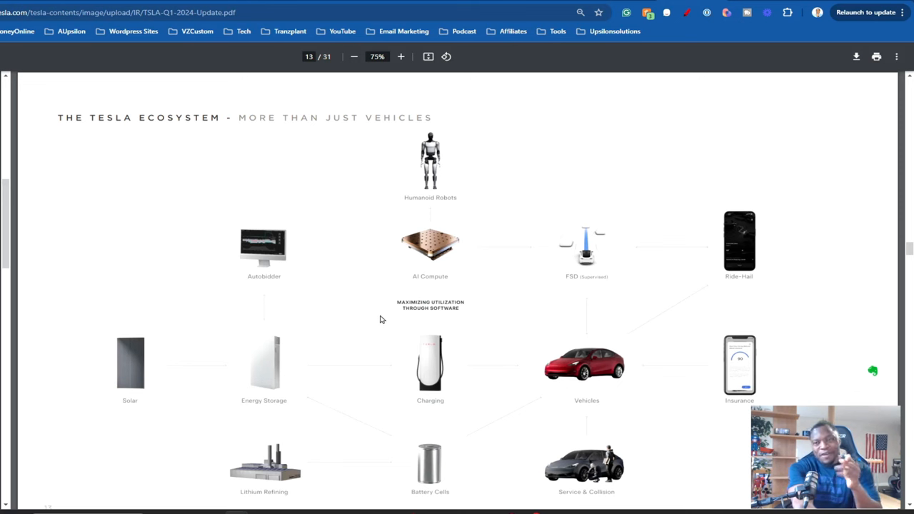
mouse_move(379, 327)
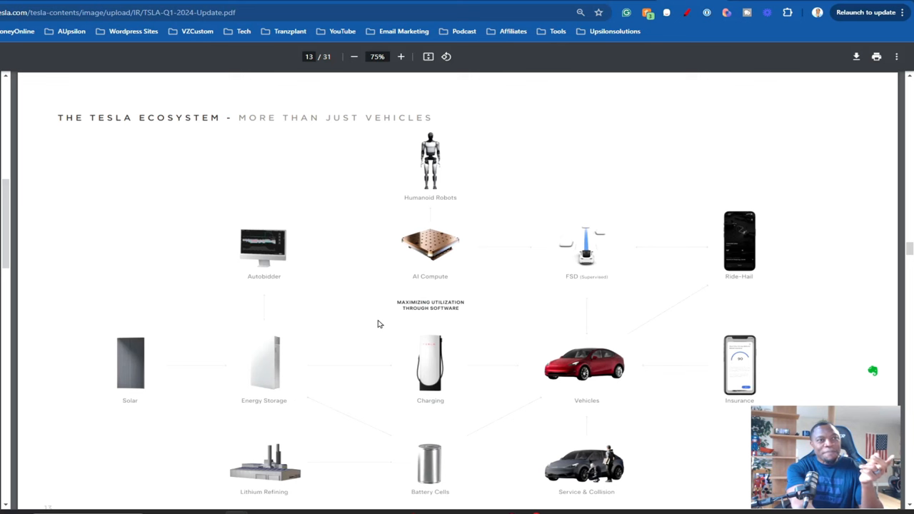
mouse_move(378, 320)
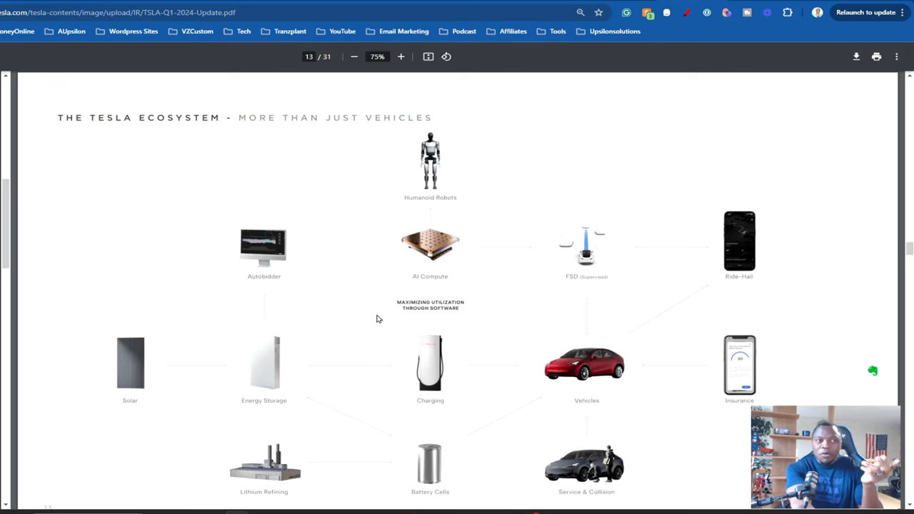
mouse_move(385, 336)
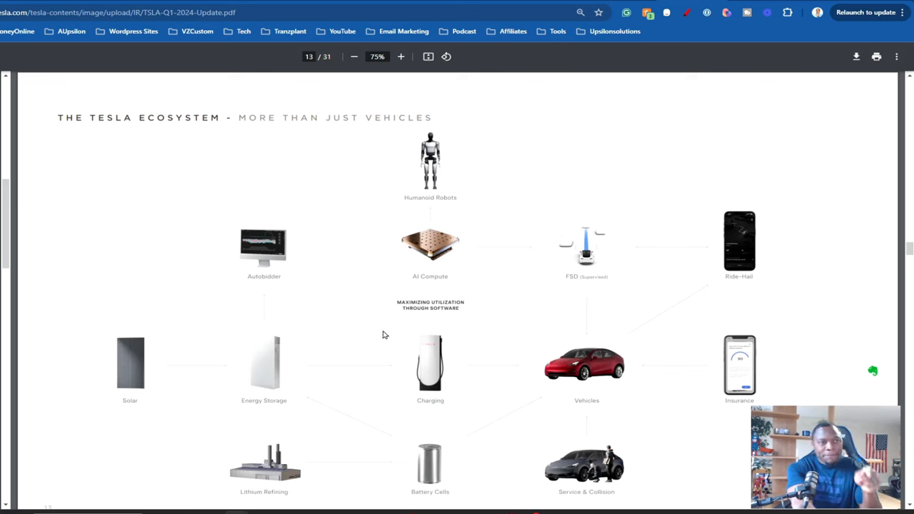
mouse_move(378, 309)
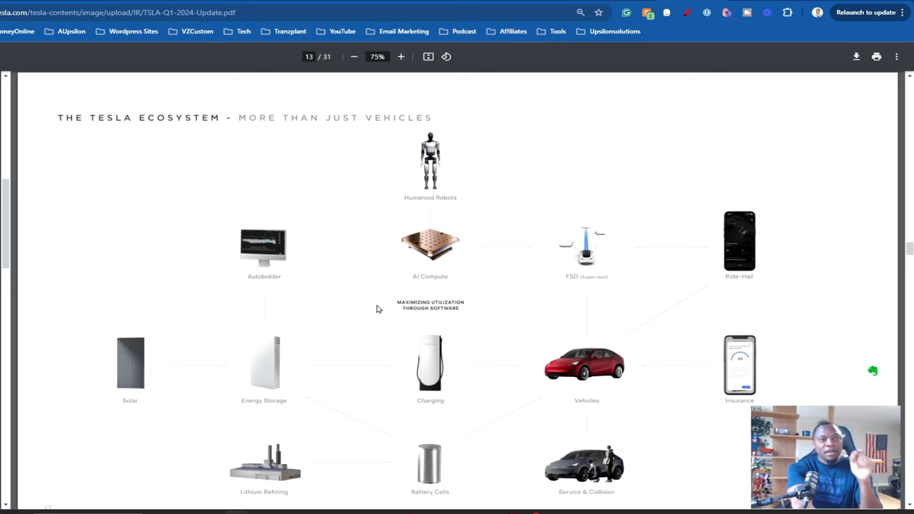
mouse_move(326, 401)
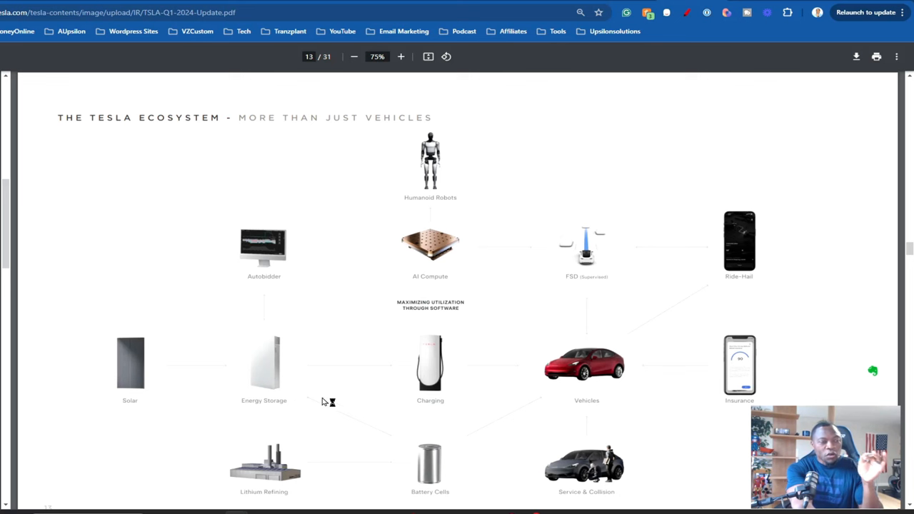
mouse_move(340, 407)
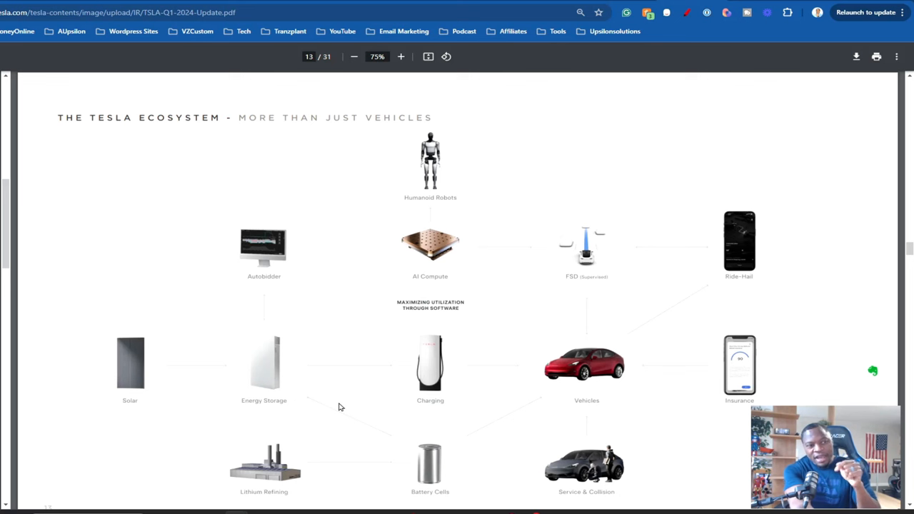
mouse_move(322, 421)
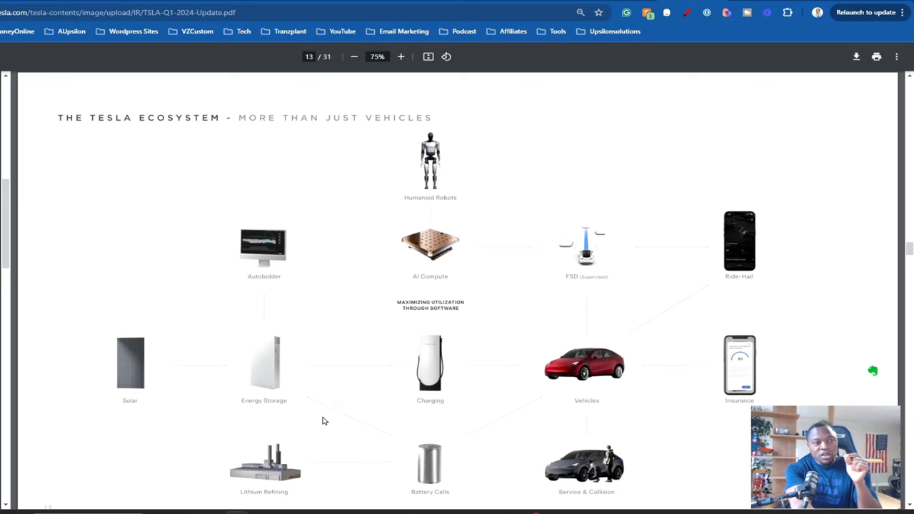
mouse_move(339, 429)
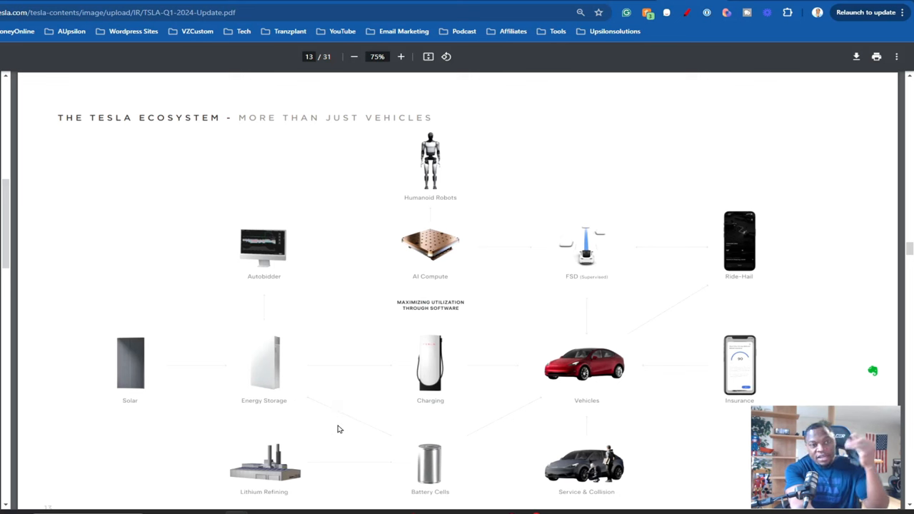
mouse_move(283, 434)
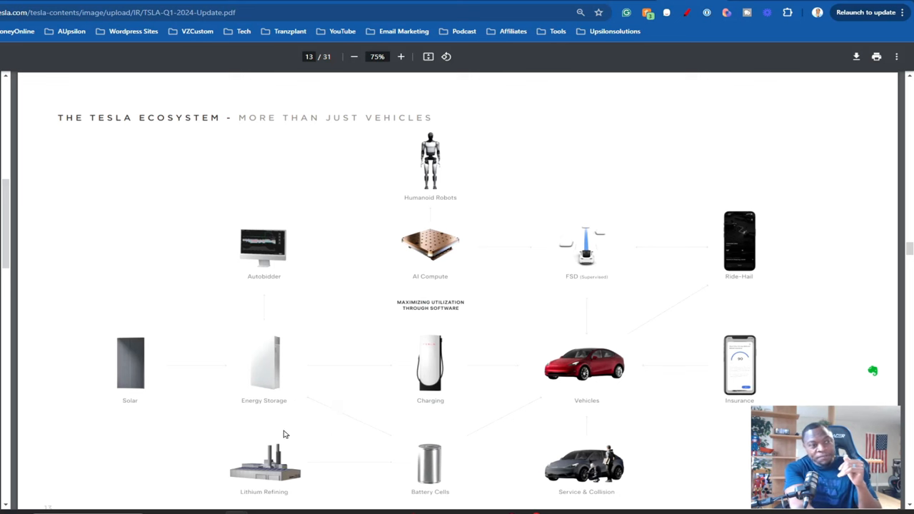
mouse_move(271, 485)
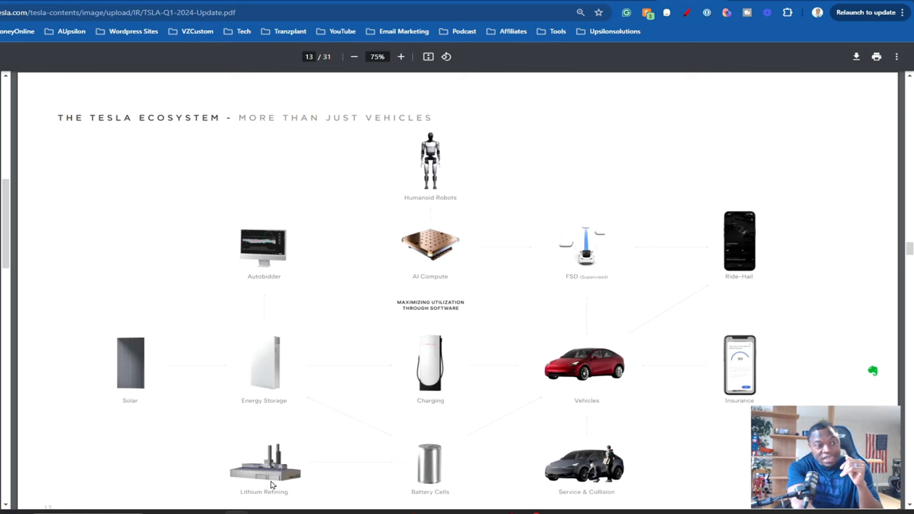
mouse_move(272, 487)
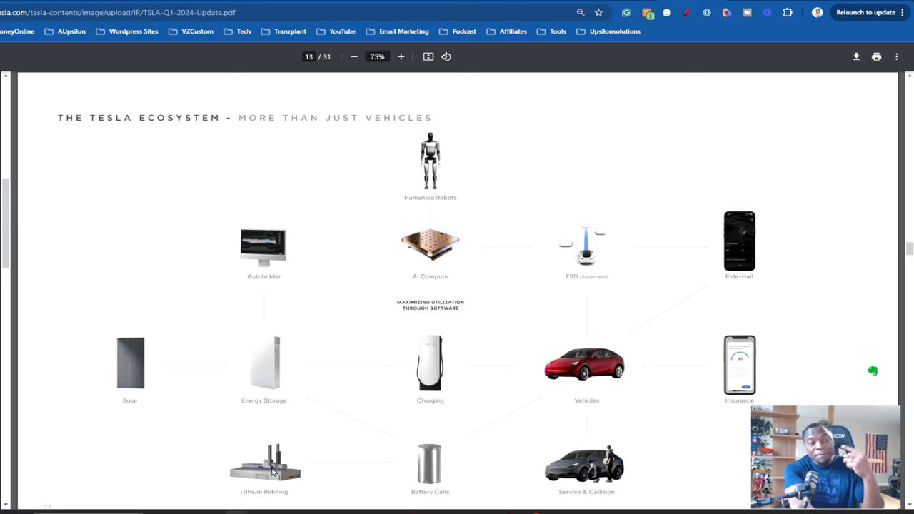
mouse_move(322, 479)
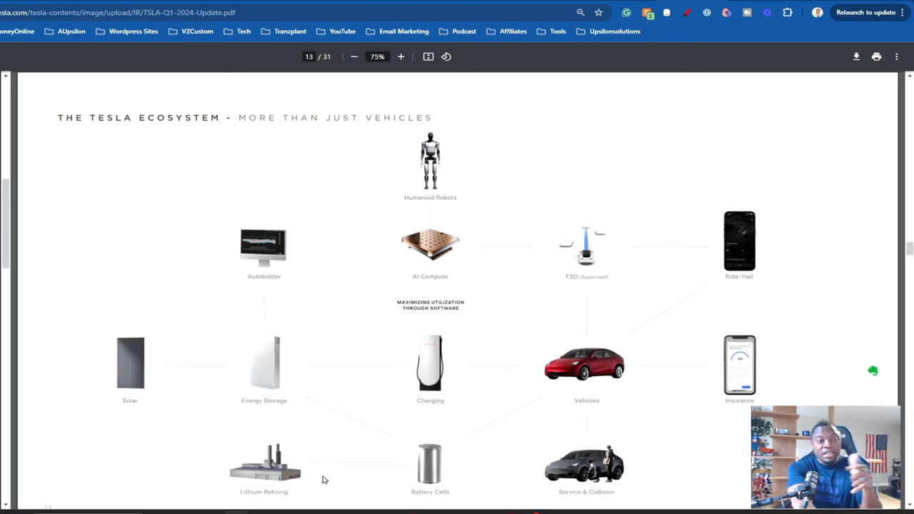
mouse_move(255, 468)
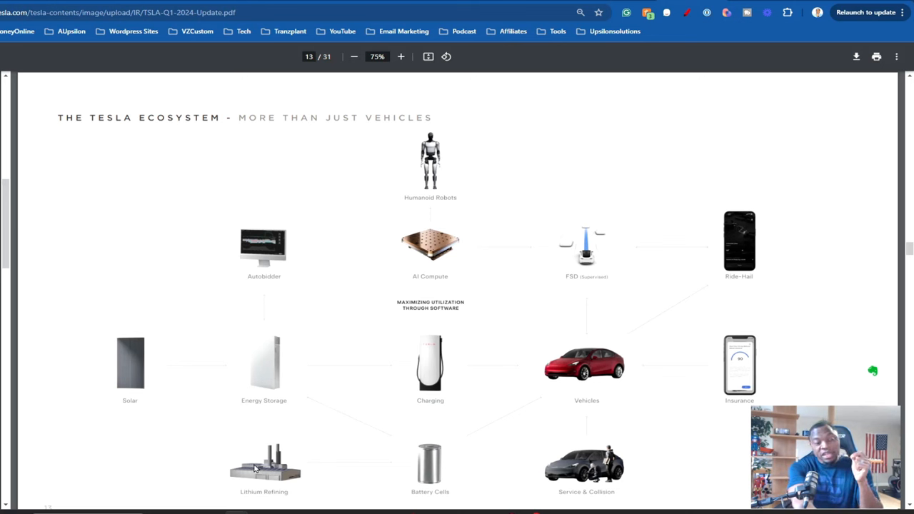
mouse_move(252, 481)
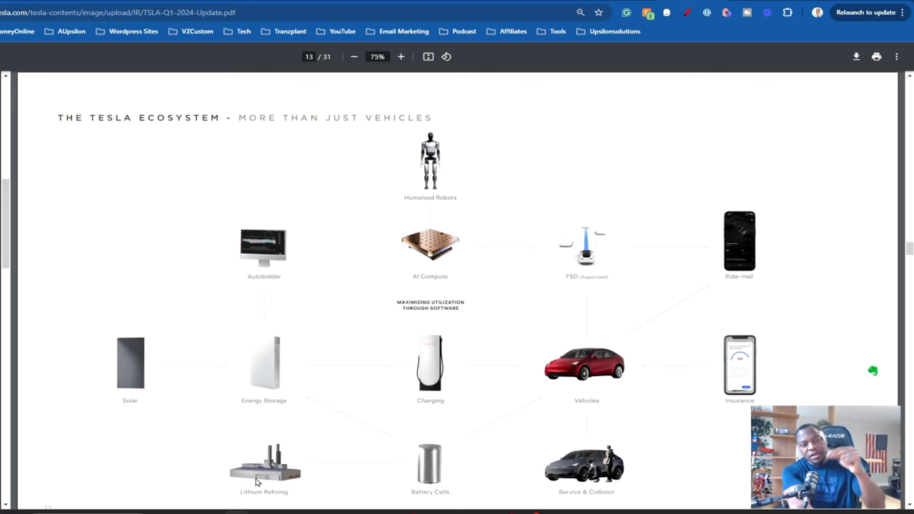
mouse_move(261, 487)
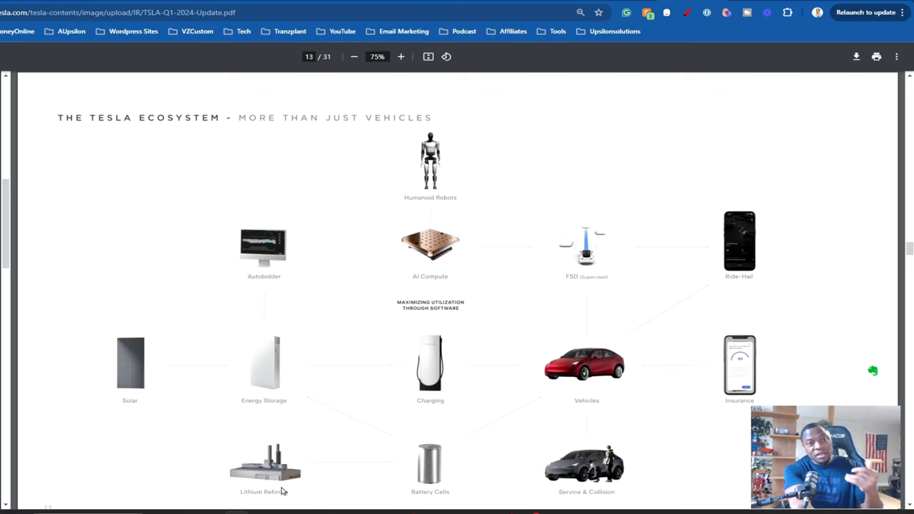
mouse_move(276, 491)
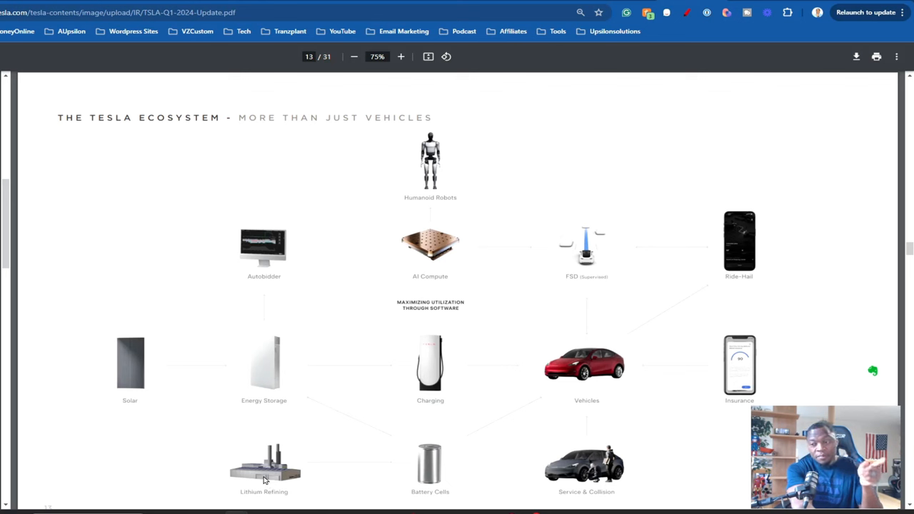
mouse_move(250, 487)
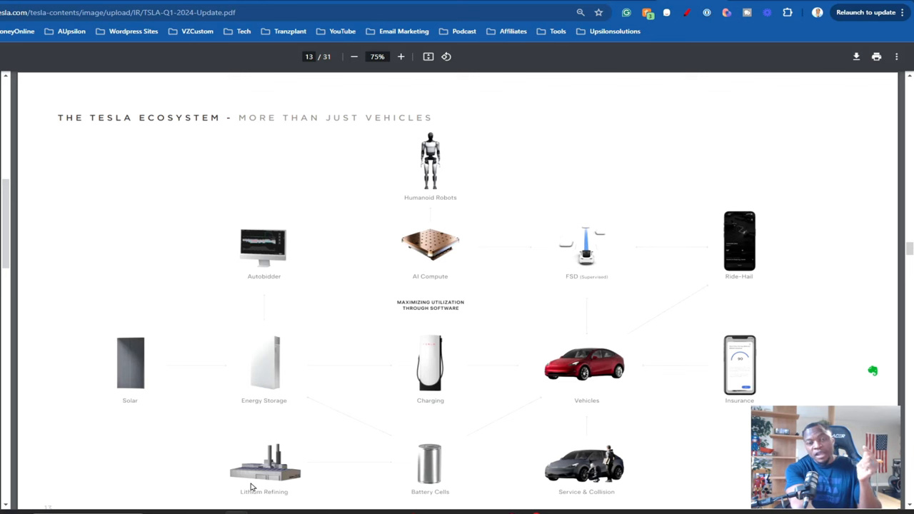
mouse_move(307, 475)
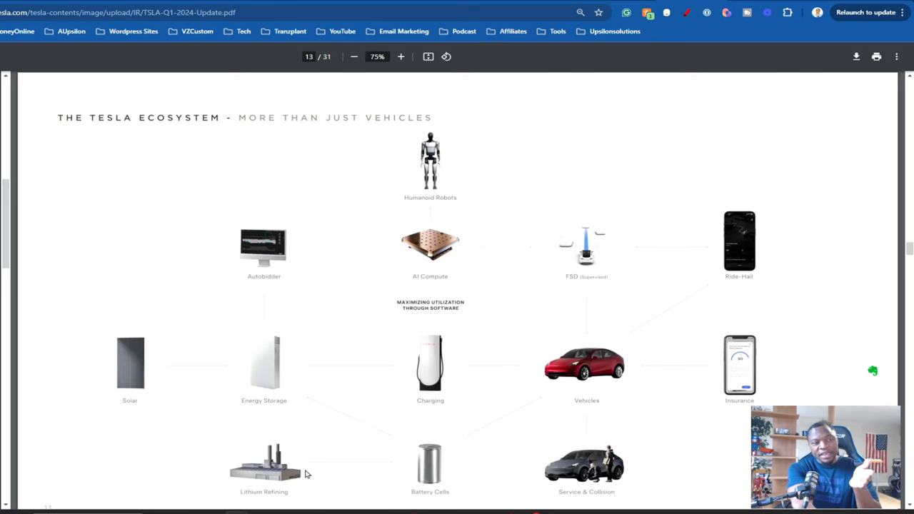
mouse_move(266, 497)
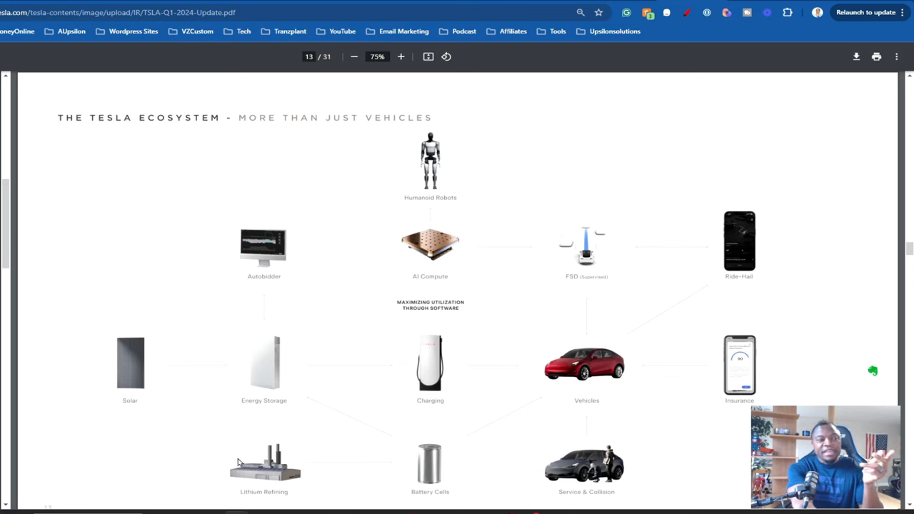
mouse_move(252, 478)
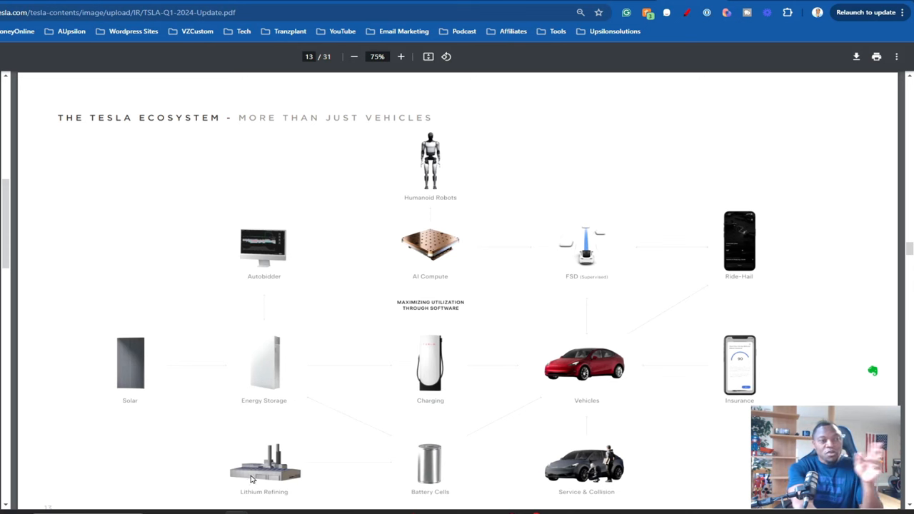
mouse_move(249, 487)
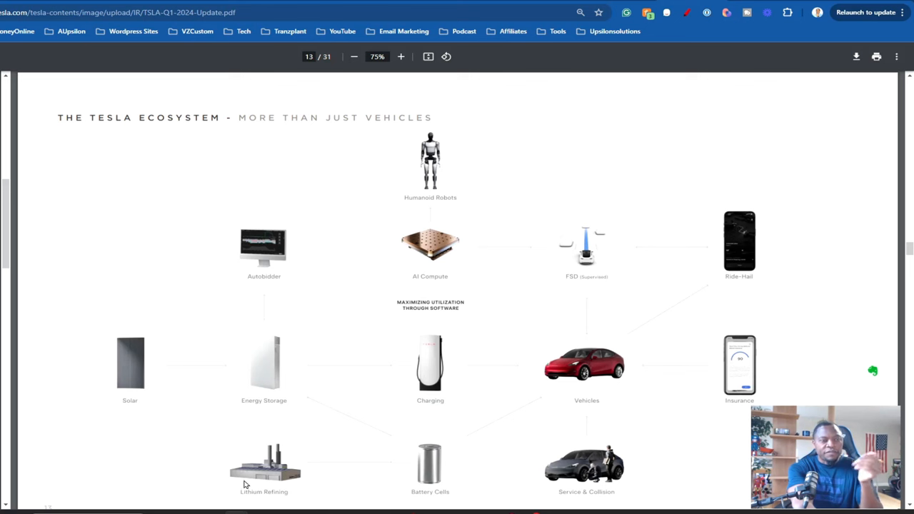
mouse_move(232, 485)
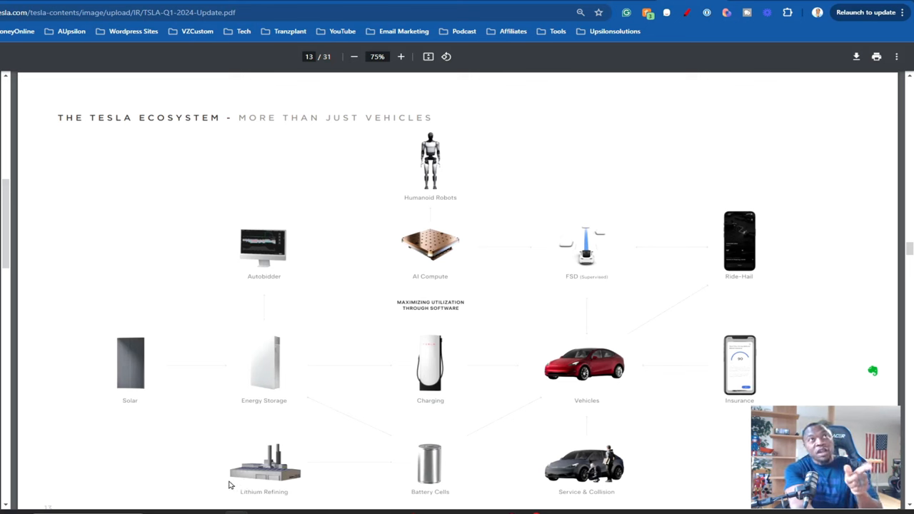
mouse_move(238, 487)
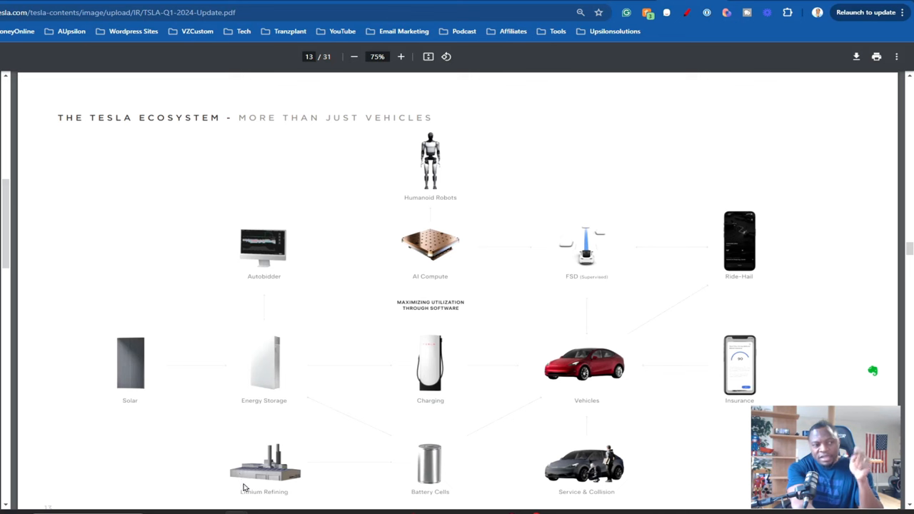
mouse_move(238, 477)
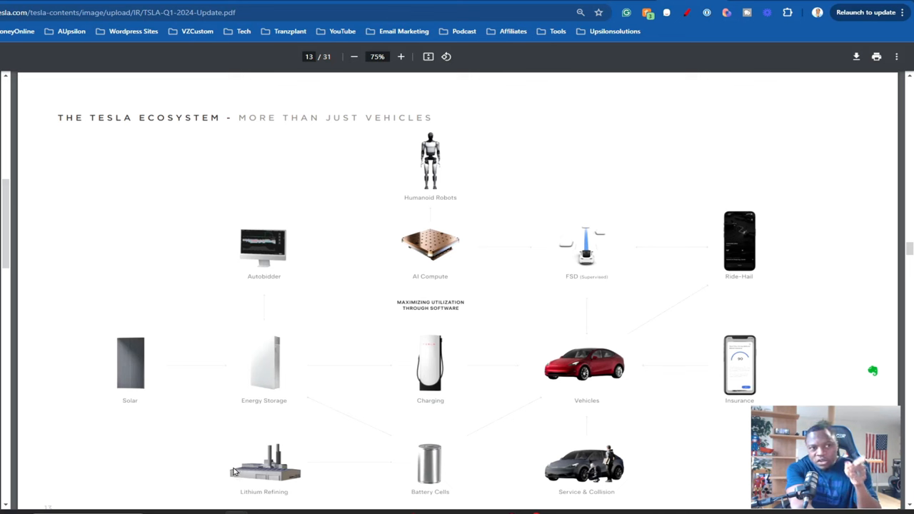
mouse_move(441, 461)
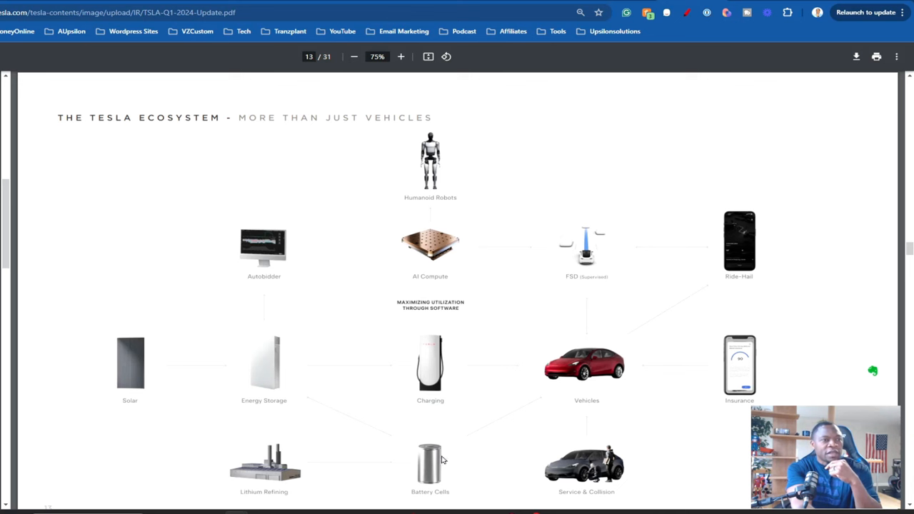
mouse_move(434, 408)
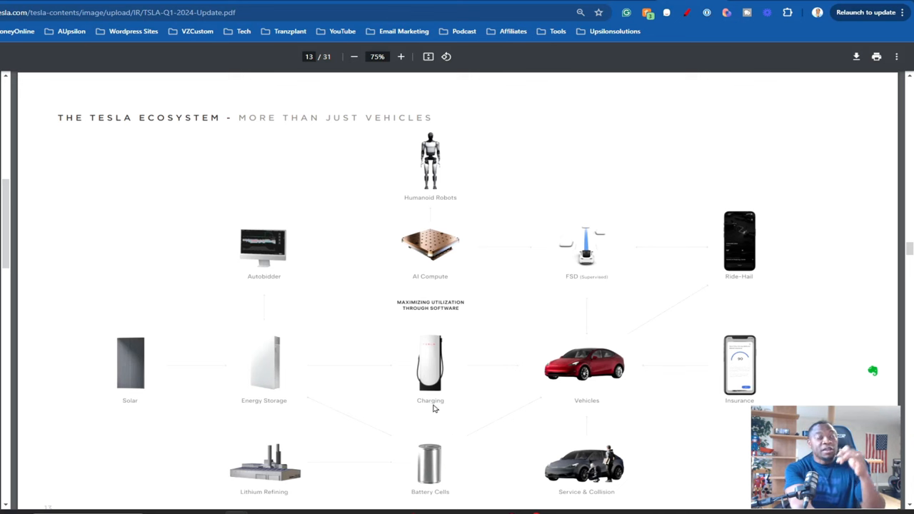
mouse_move(430, 419)
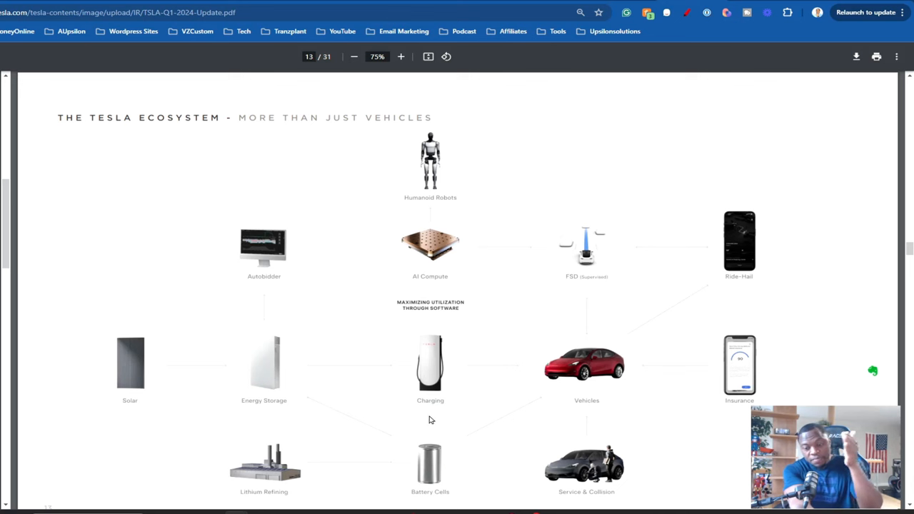
mouse_move(425, 415)
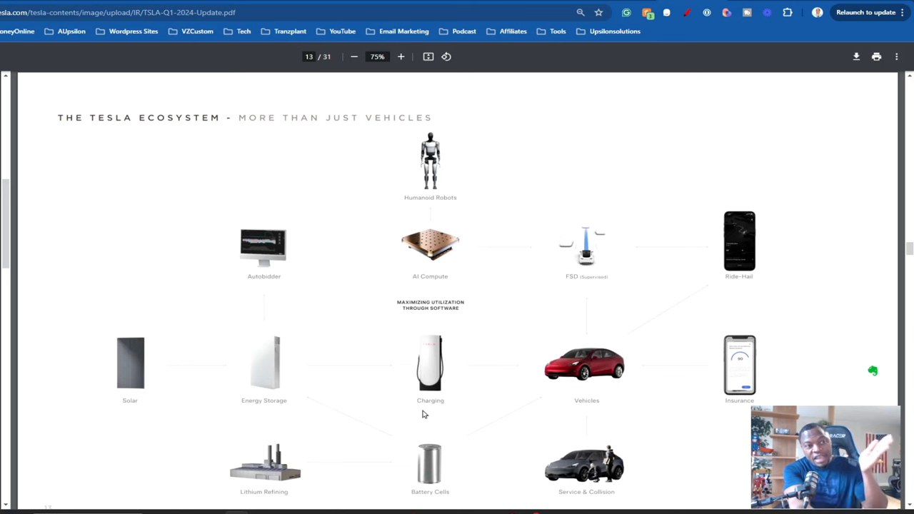
mouse_move(418, 407)
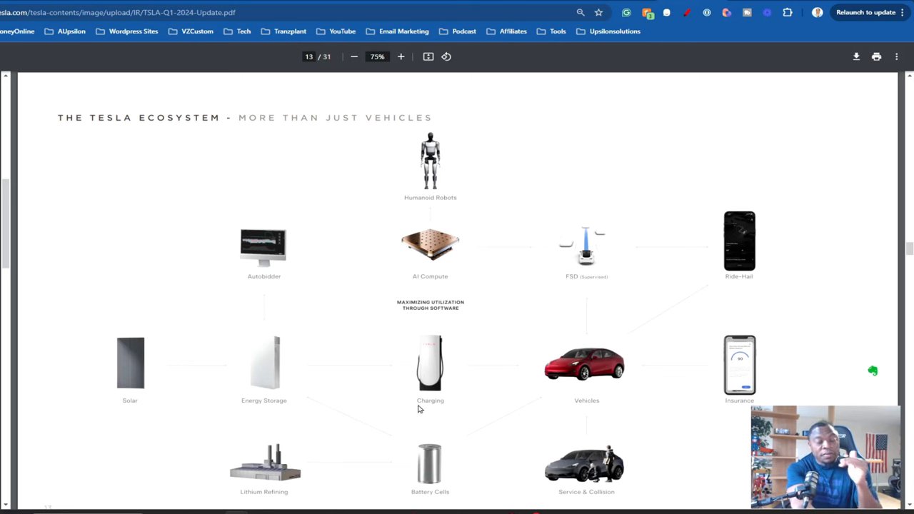
mouse_move(252, 415)
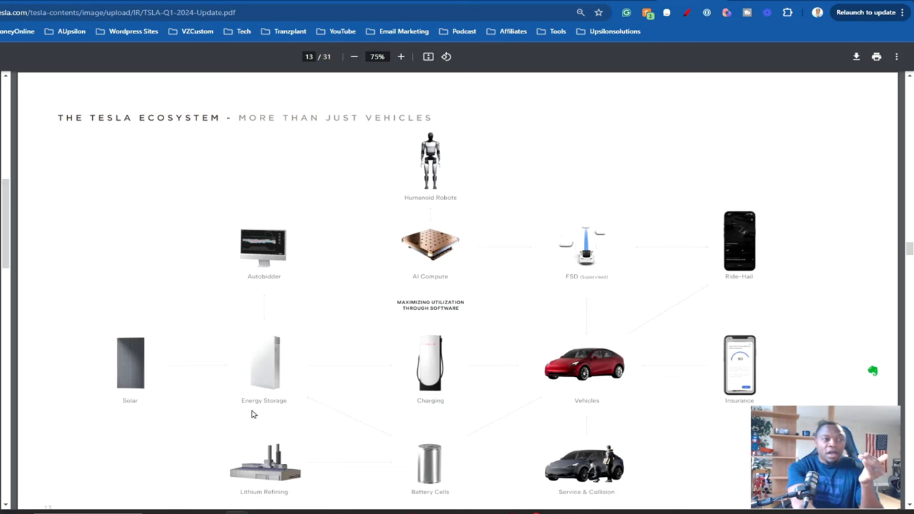
mouse_move(347, 407)
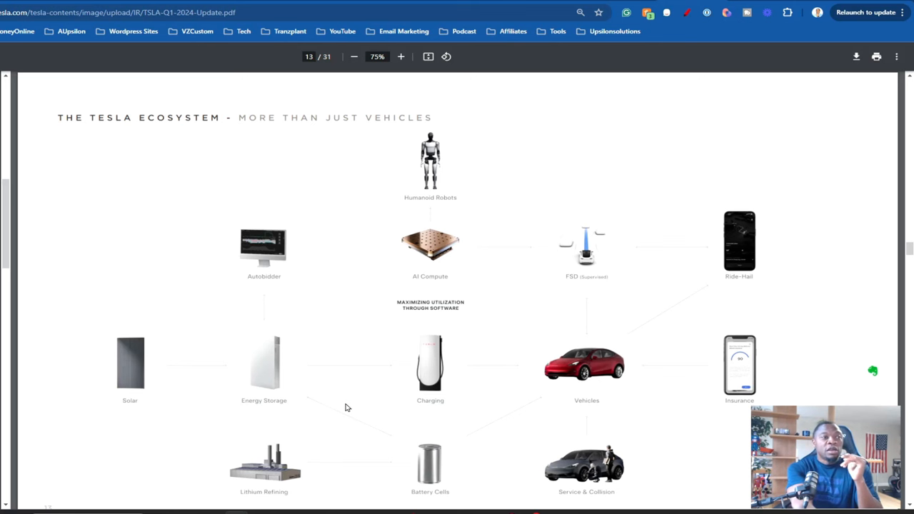
mouse_move(583, 366)
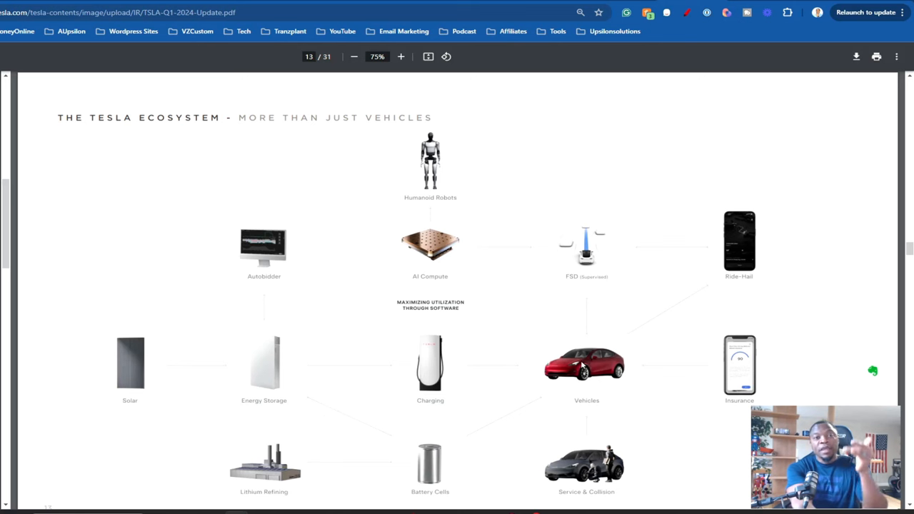
mouse_move(562, 371)
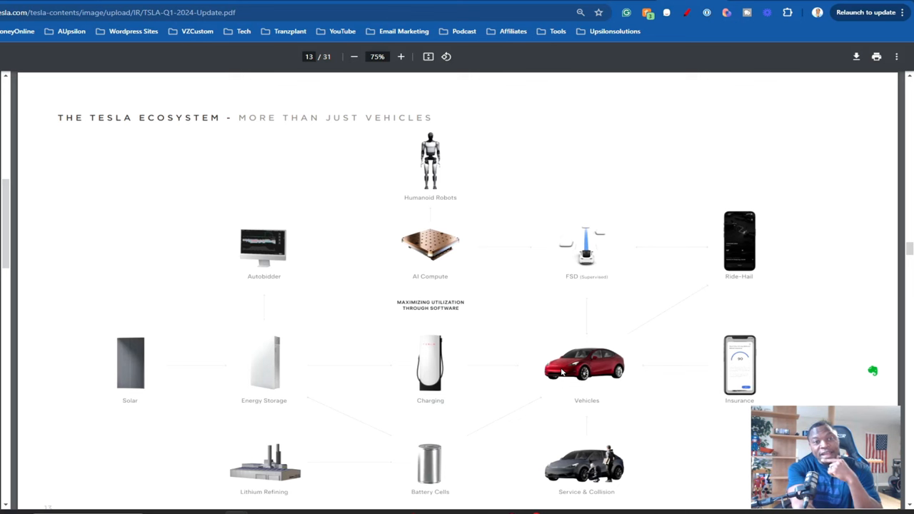
mouse_move(618, 392)
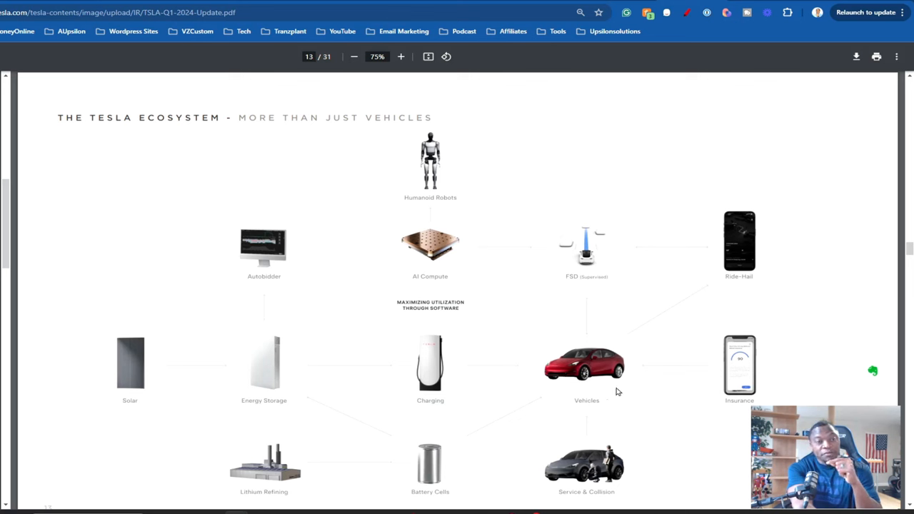
mouse_move(743, 391)
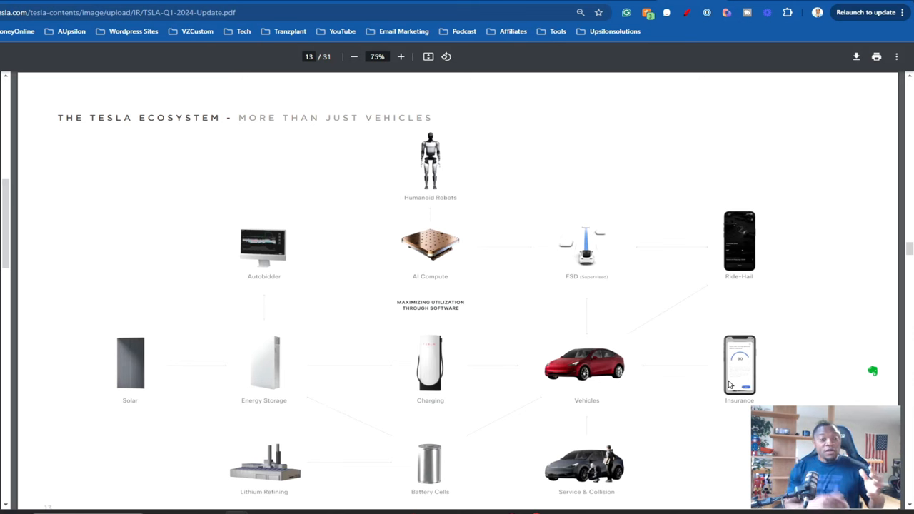
mouse_move(741, 230)
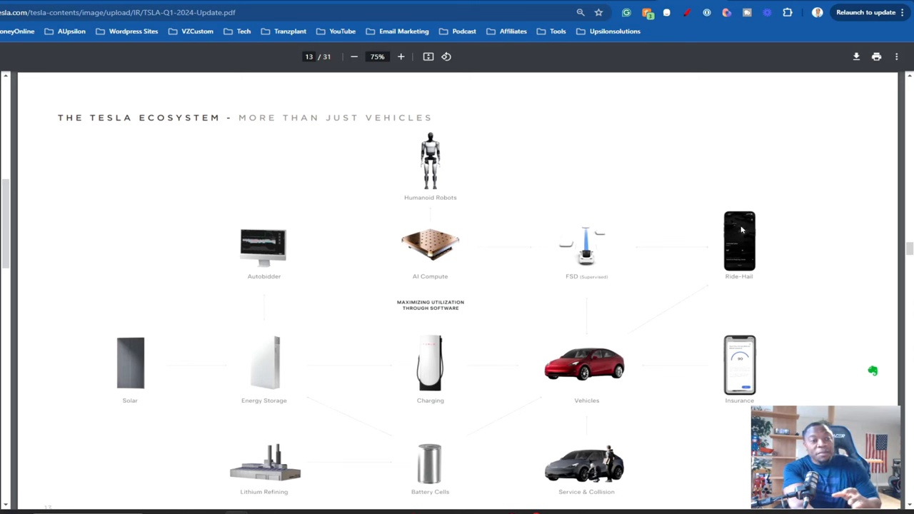
mouse_move(337, 220)
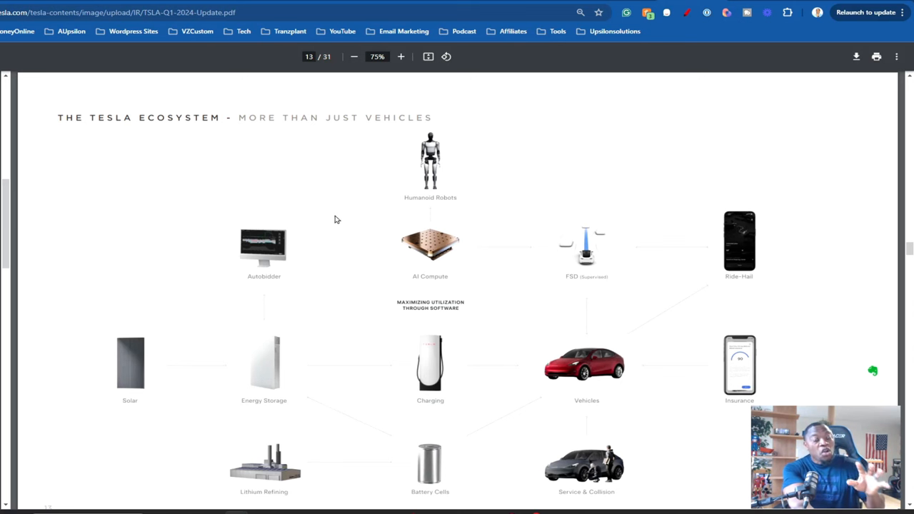
mouse_move(449, 269)
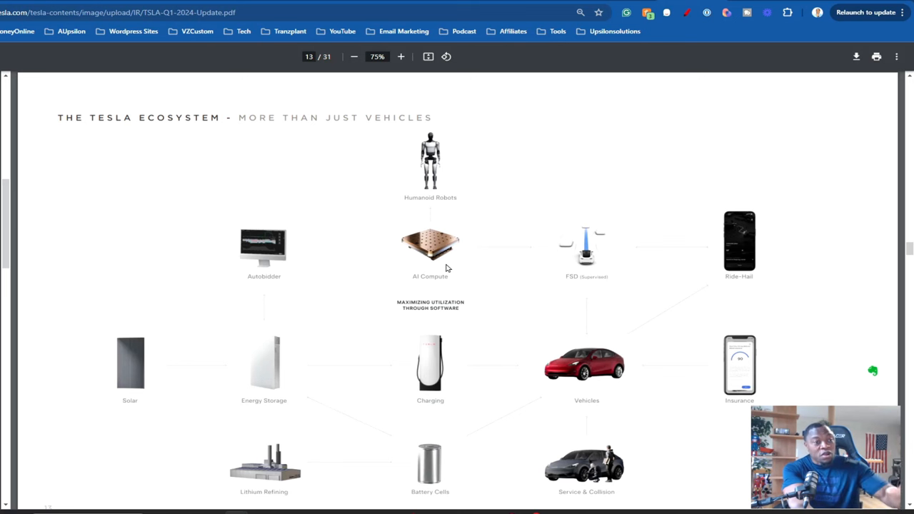
mouse_move(412, 394)
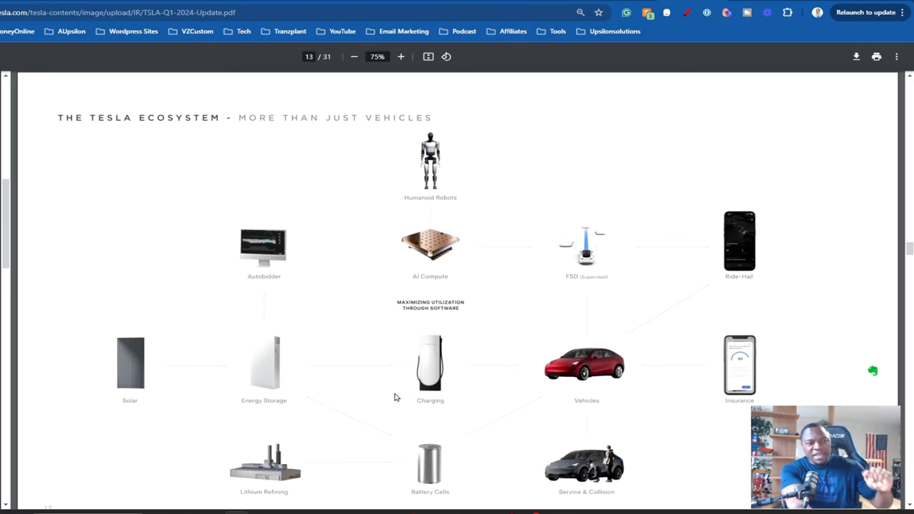
mouse_move(397, 404)
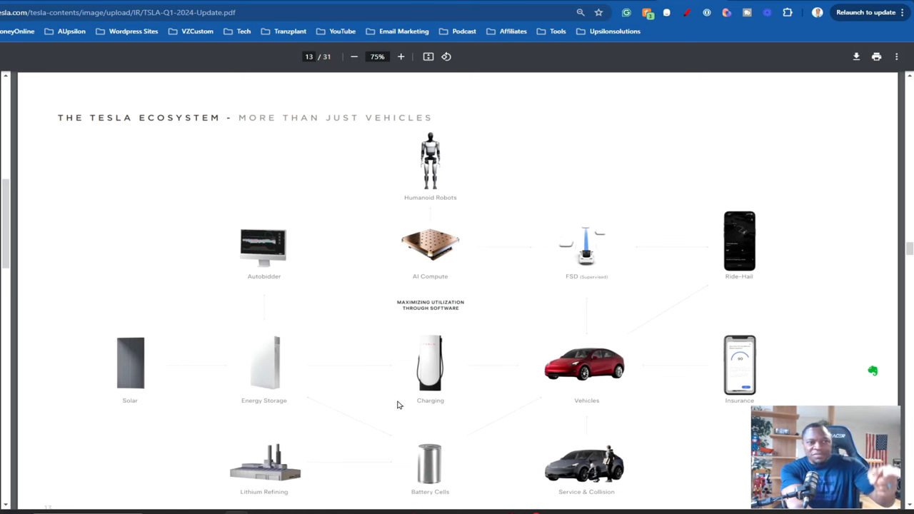
mouse_move(403, 419)
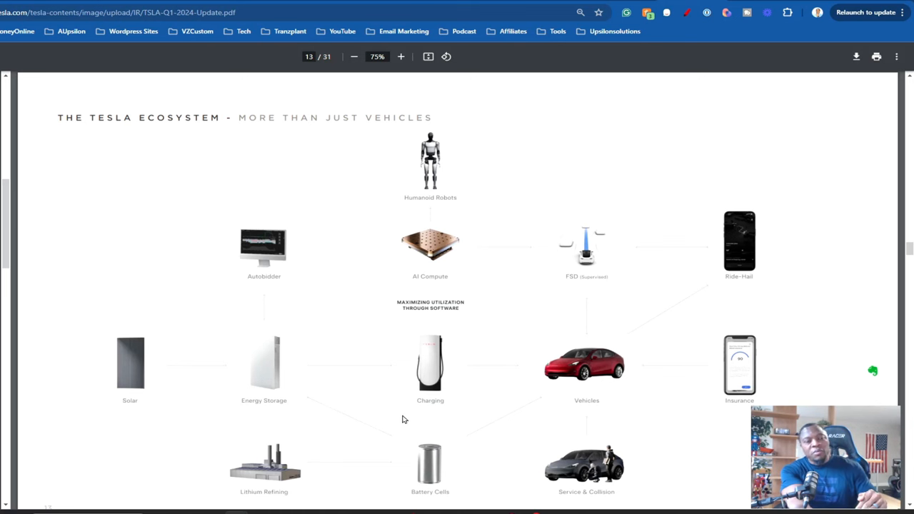
mouse_move(565, 395)
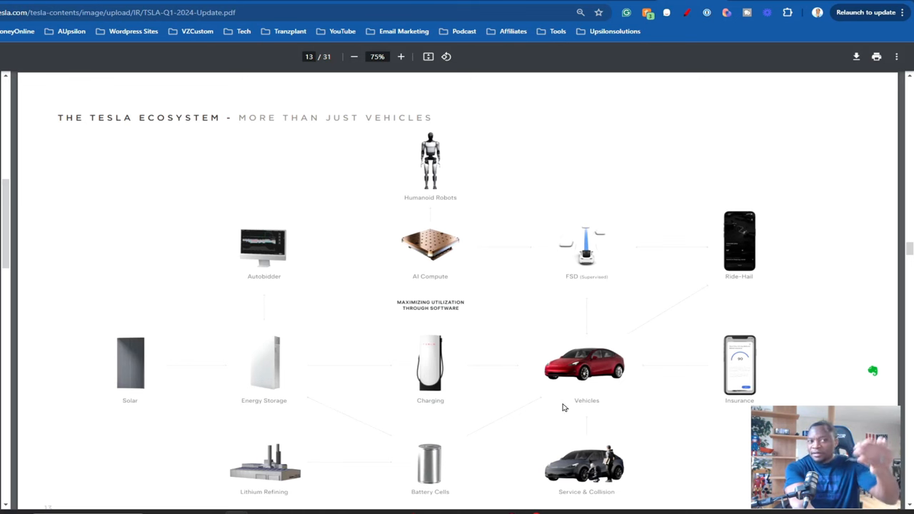
mouse_move(622, 467)
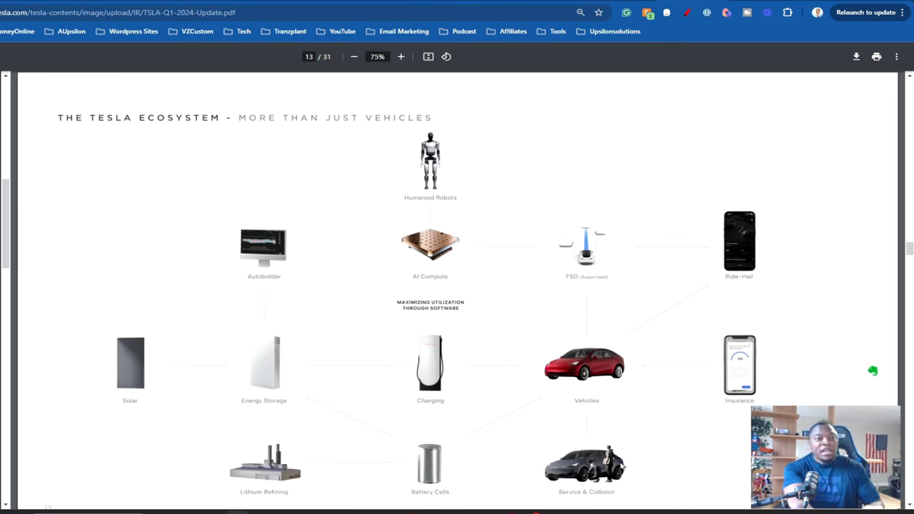
mouse_move(612, 475)
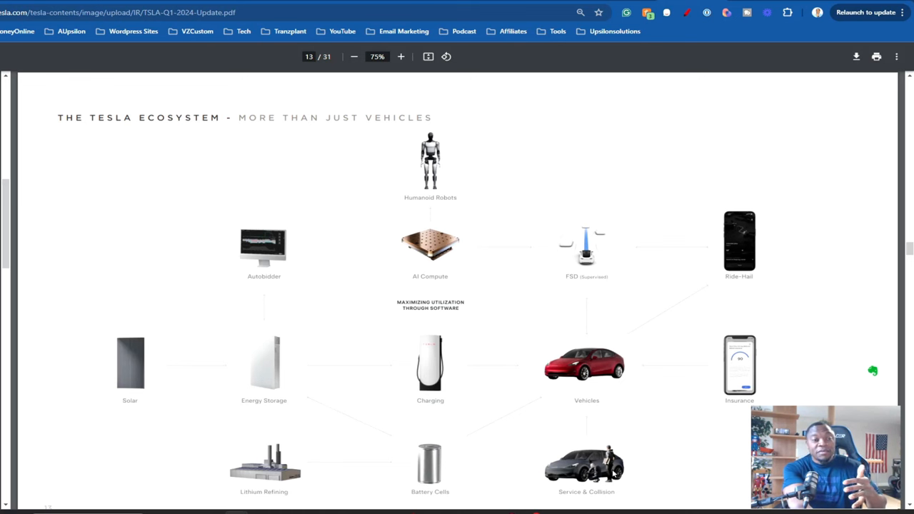
mouse_move(618, 500)
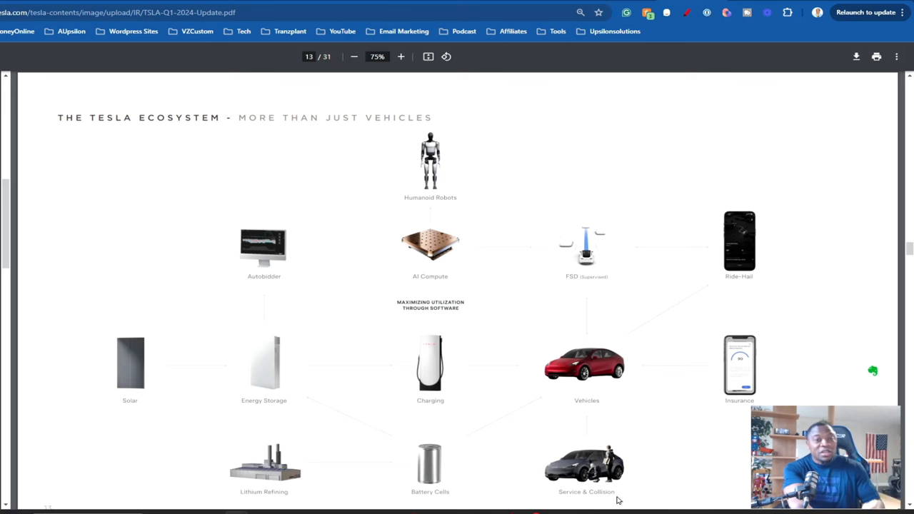
mouse_move(451, 475)
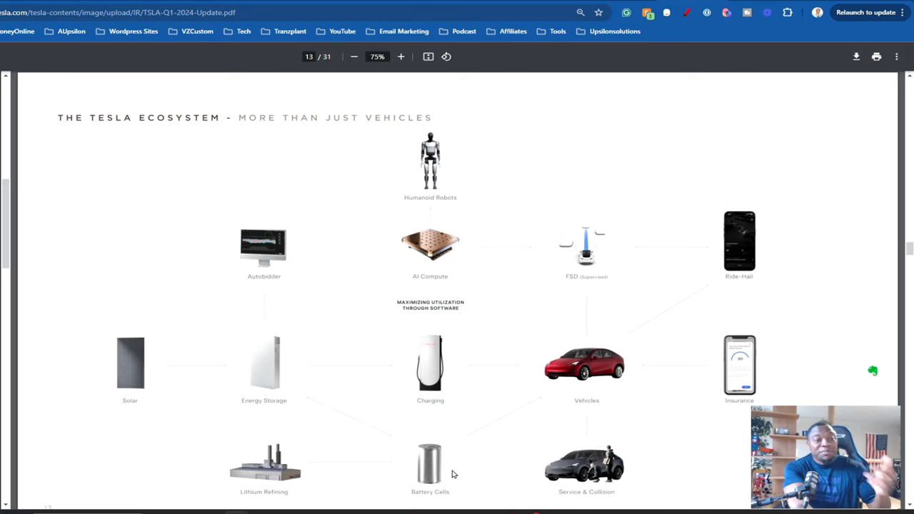
mouse_move(709, 266)
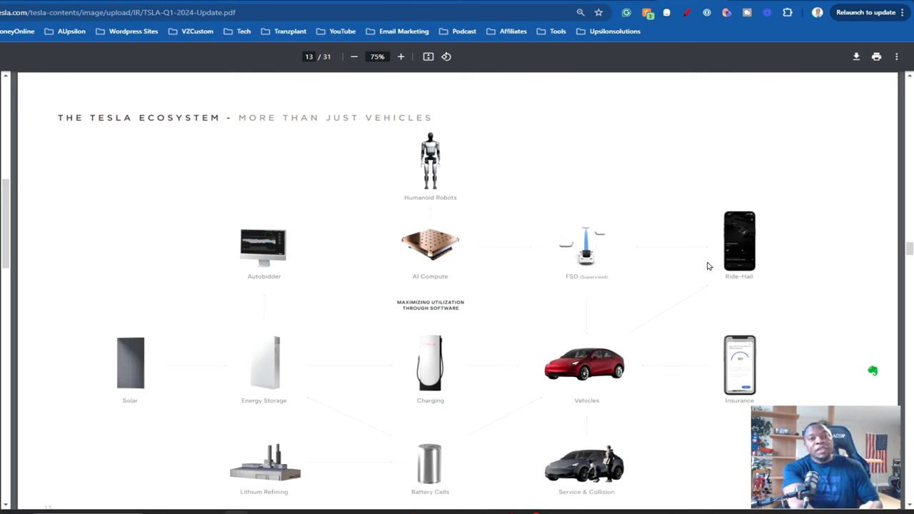
mouse_move(735, 270)
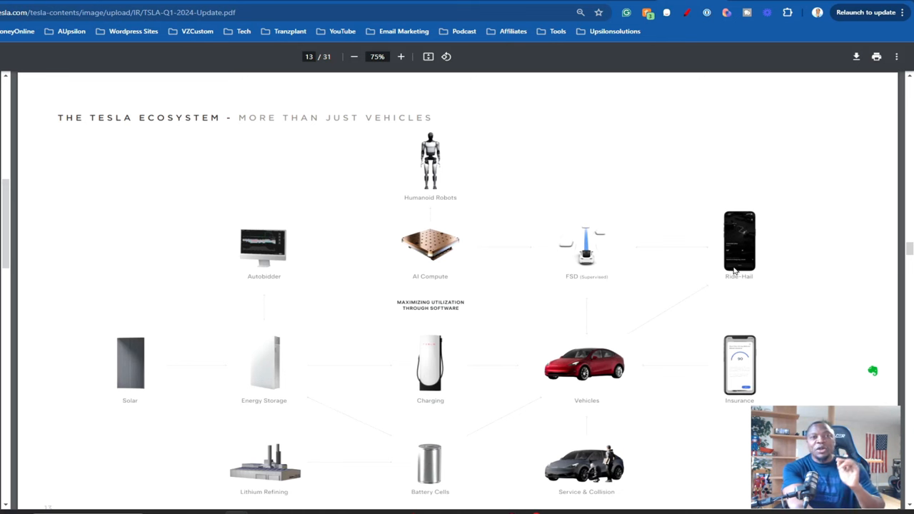
mouse_move(748, 273)
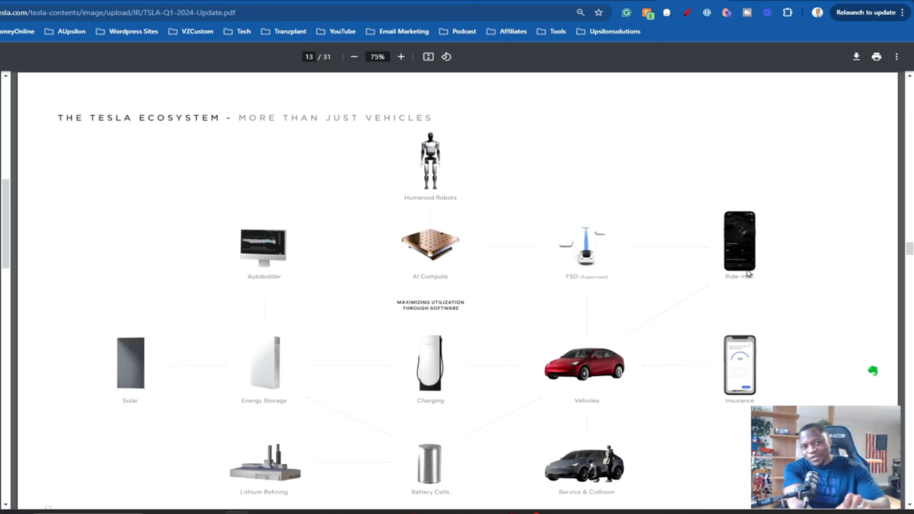
mouse_move(735, 284)
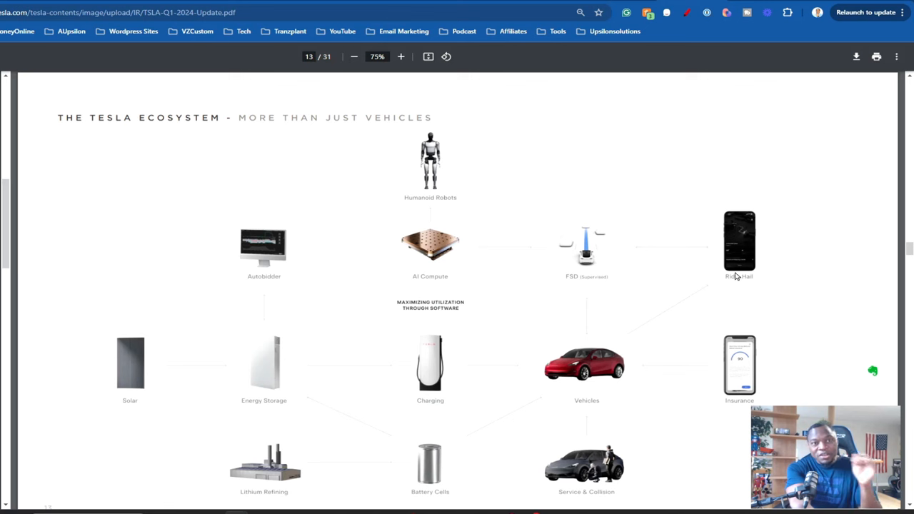
mouse_move(732, 285)
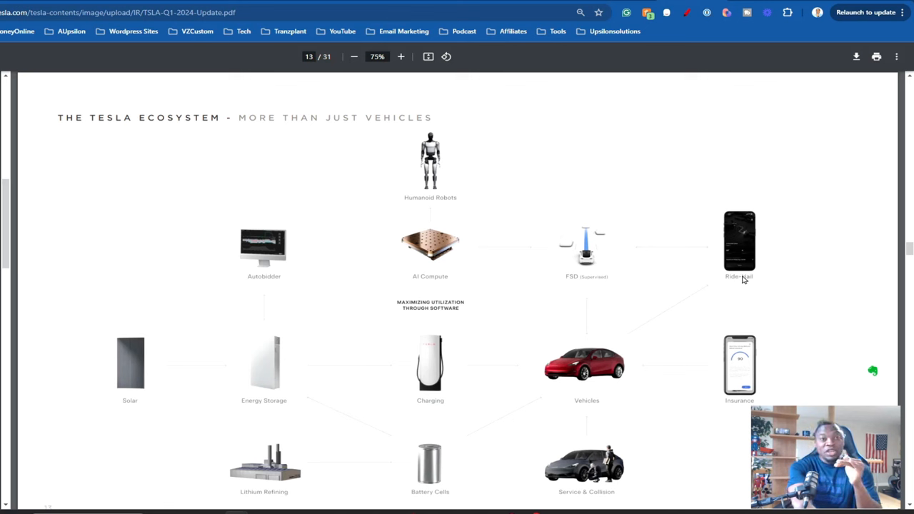
mouse_move(599, 281)
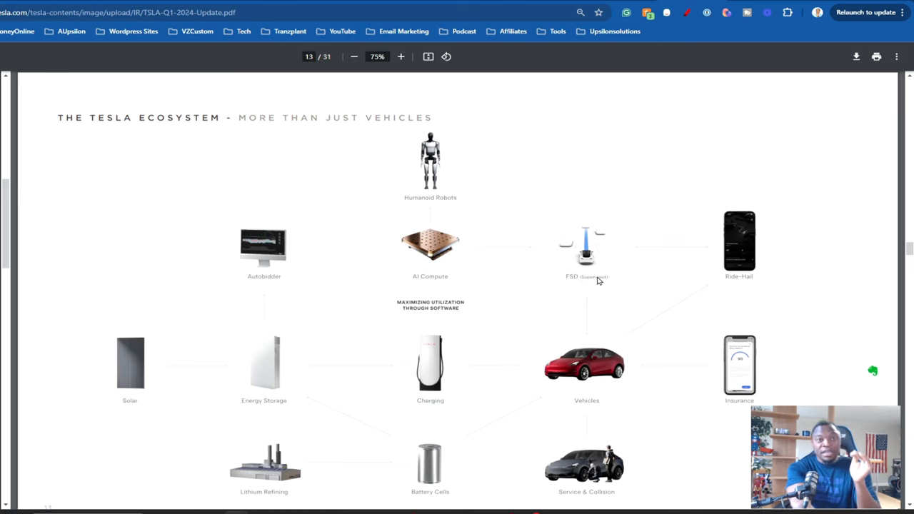
mouse_move(744, 293)
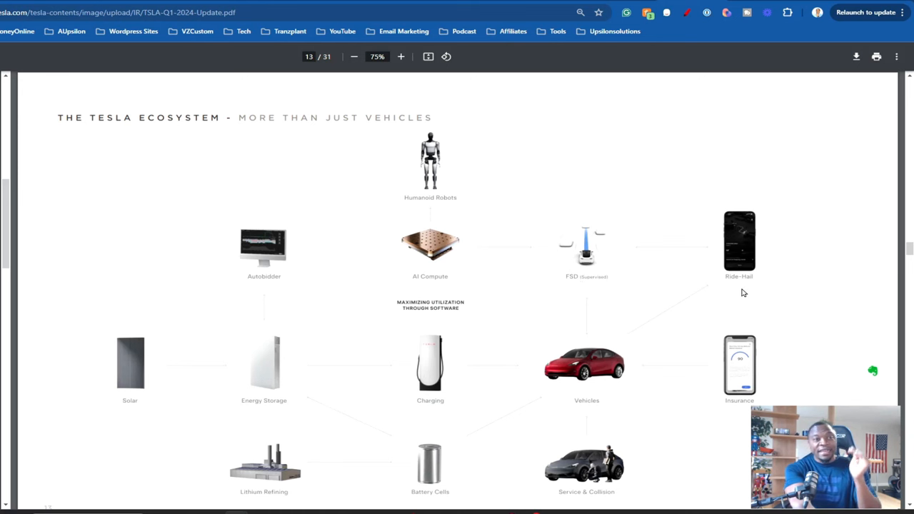
mouse_move(725, 289)
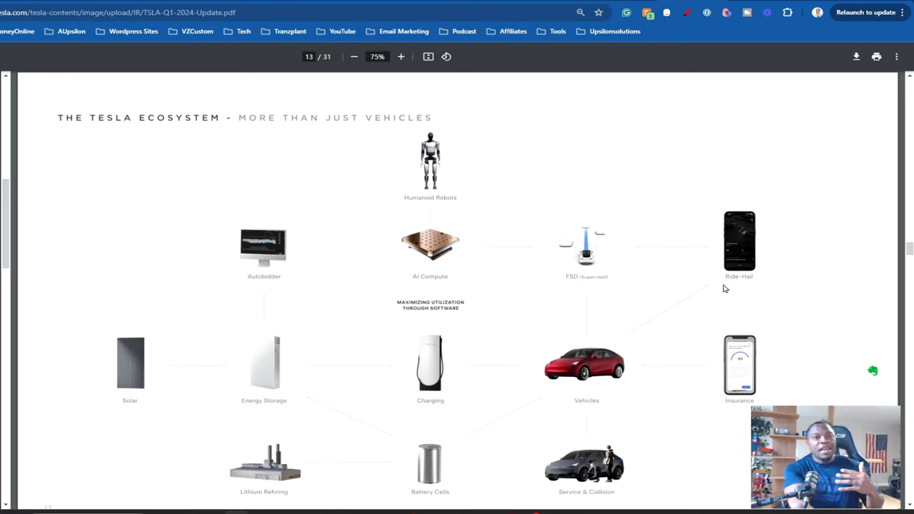
mouse_move(634, 277)
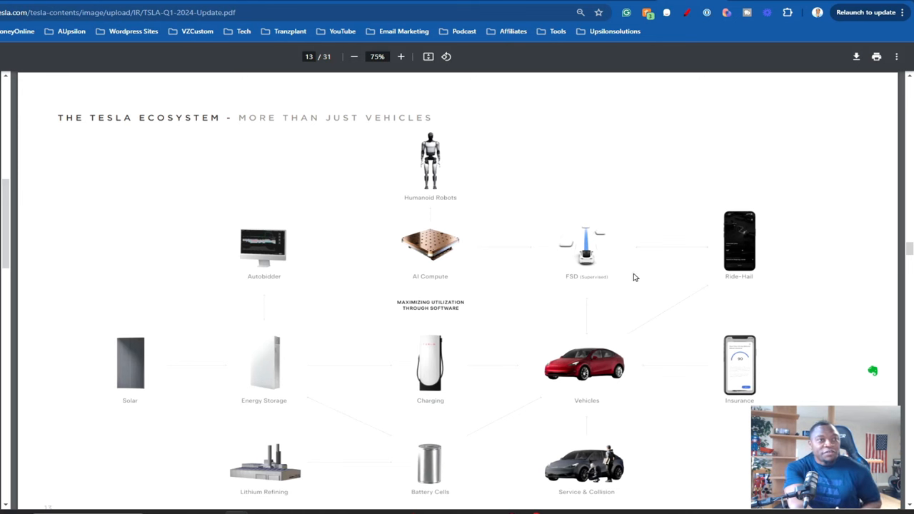
mouse_move(690, 347)
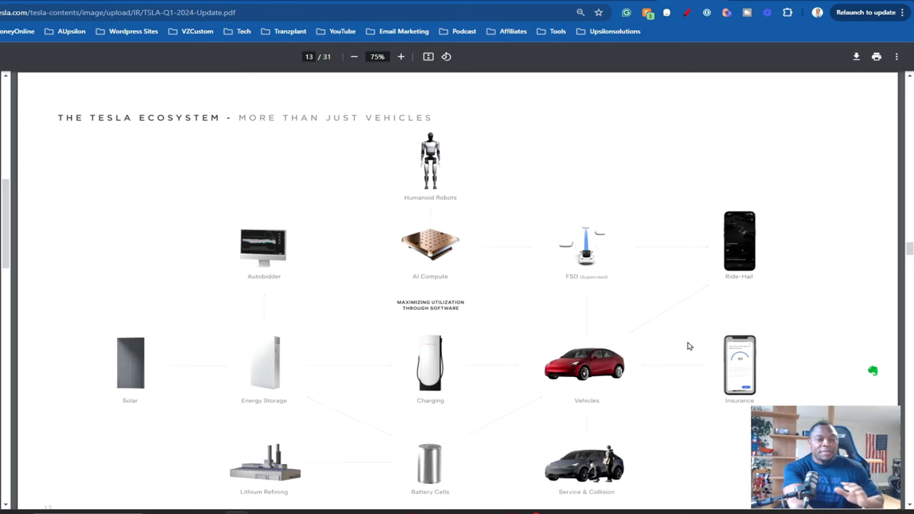
mouse_move(684, 337)
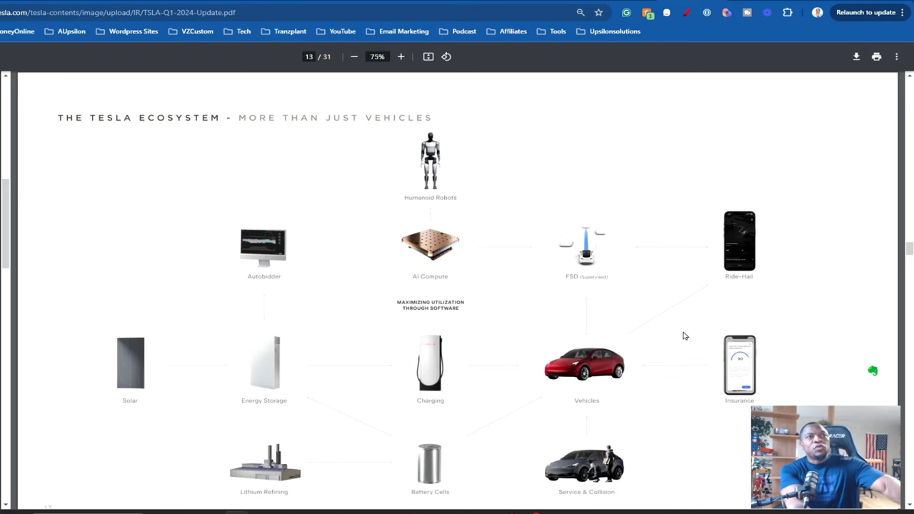
mouse_move(693, 186)
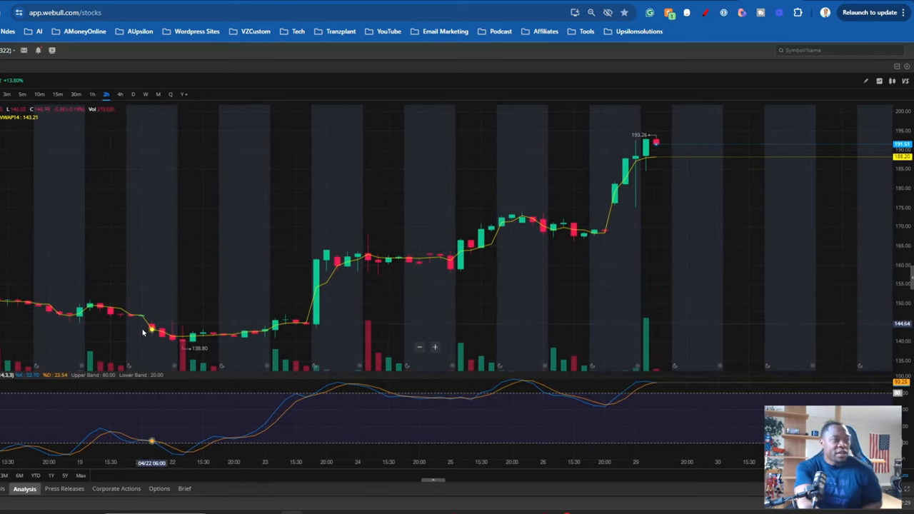
mouse_move(185, 336)
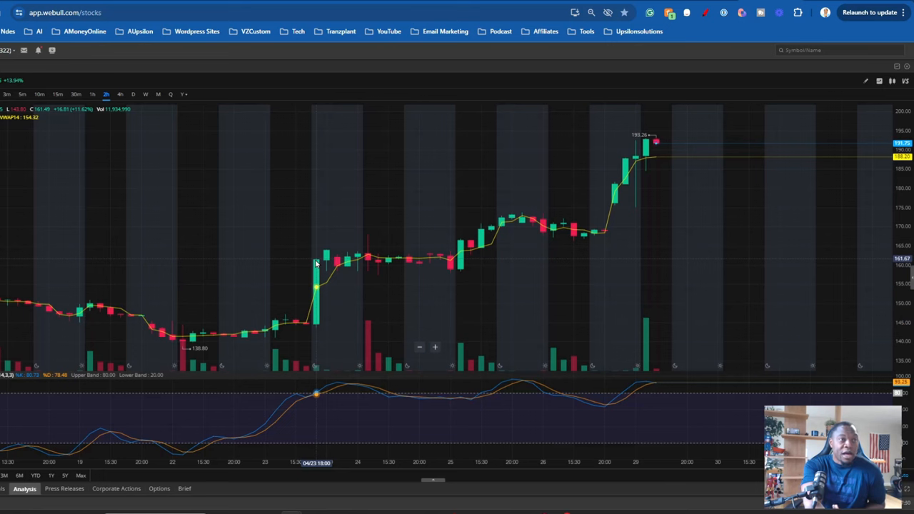
mouse_move(326, 264)
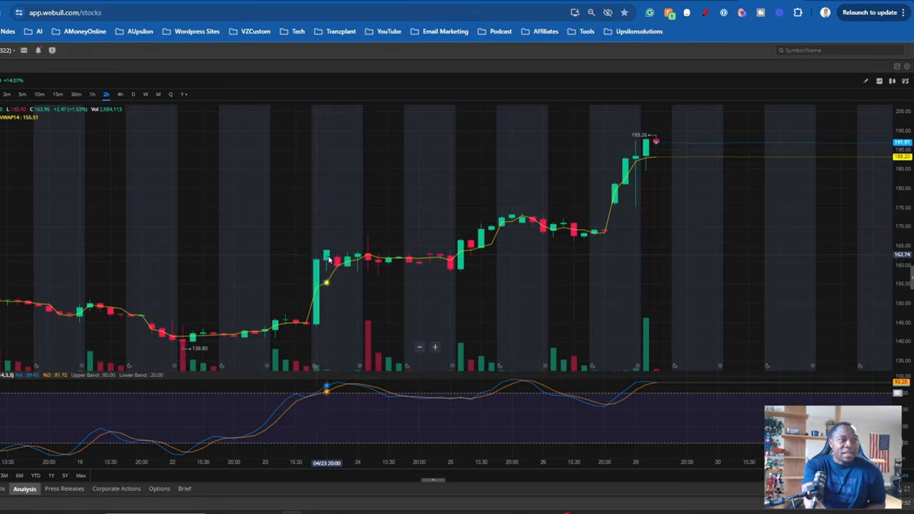
mouse_move(471, 250)
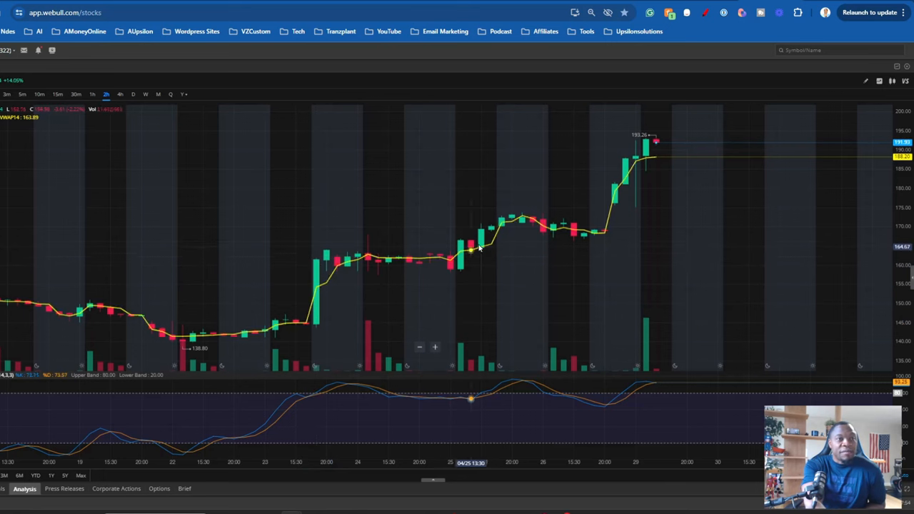
mouse_move(548, 247)
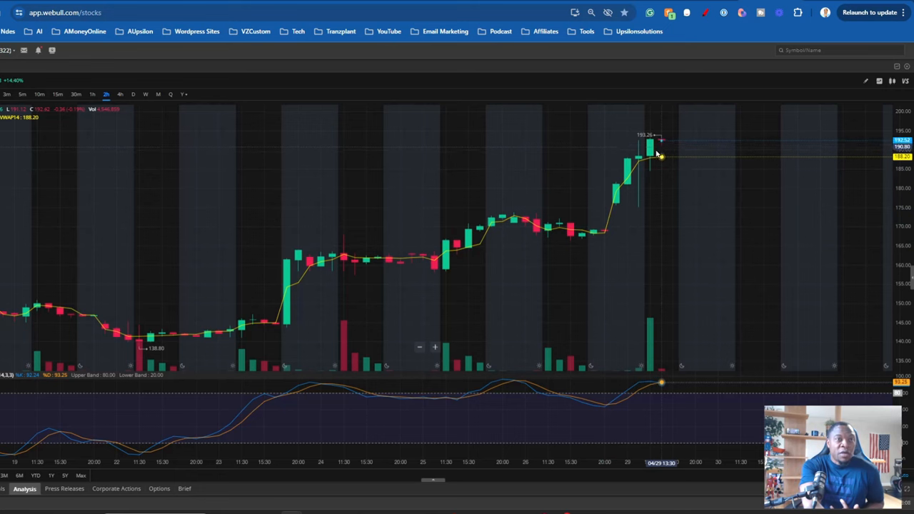
mouse_move(139, 336)
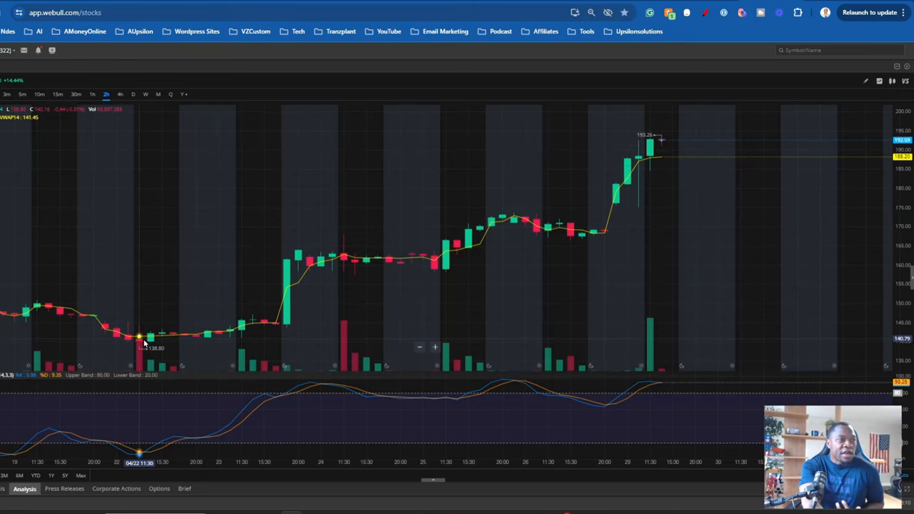
mouse_move(319, 301)
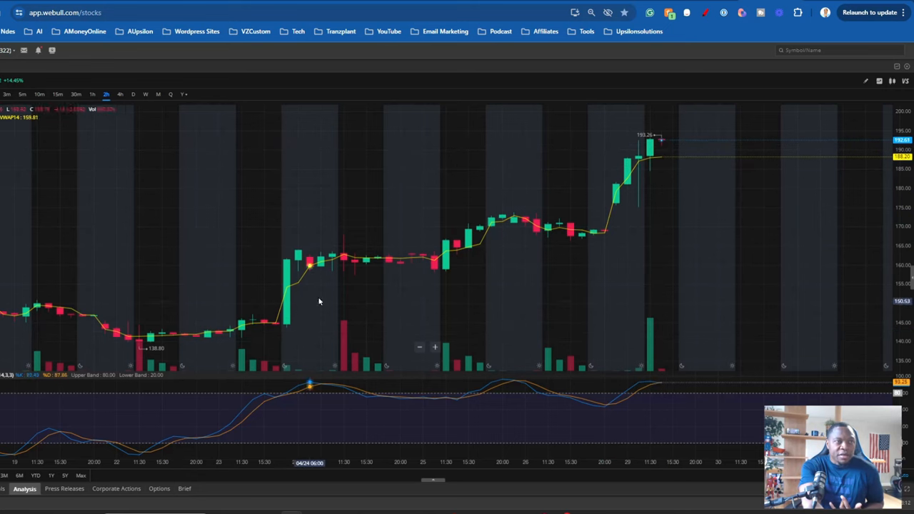
mouse_move(678, 189)
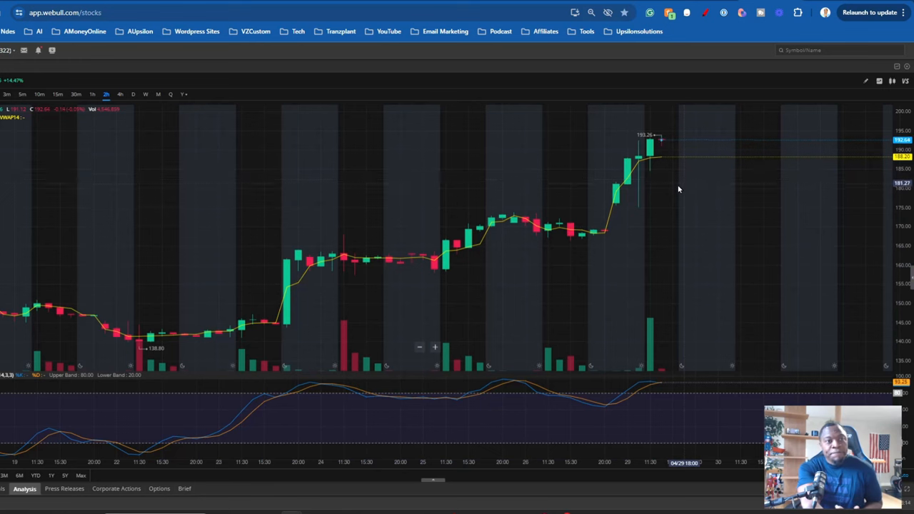
mouse_move(671, 189)
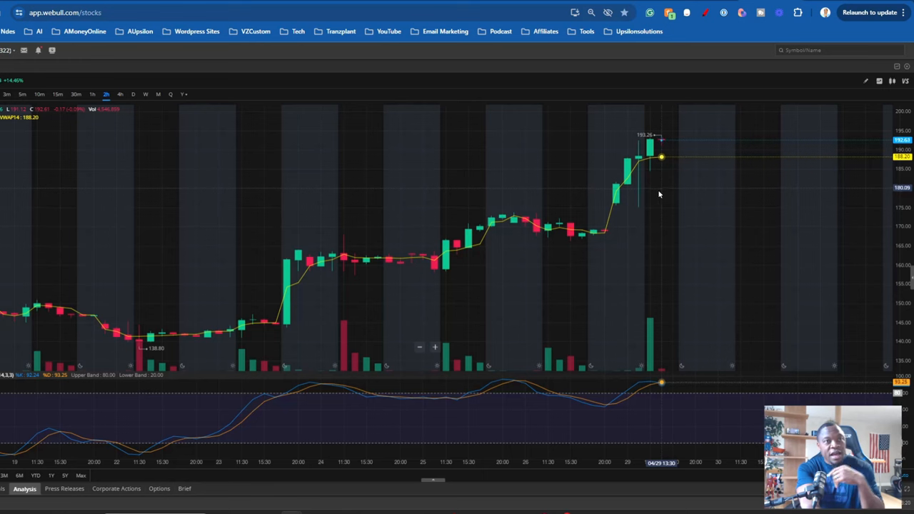
mouse_move(642, 190)
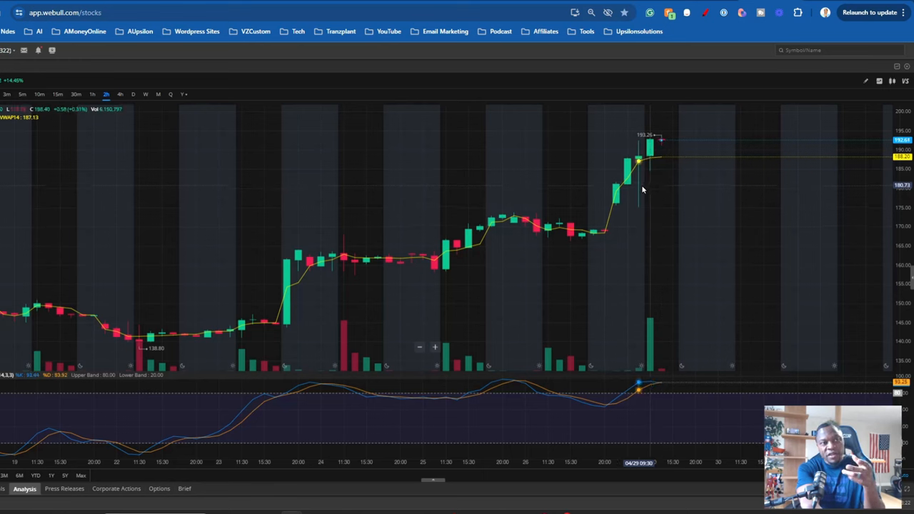
mouse_move(639, 203)
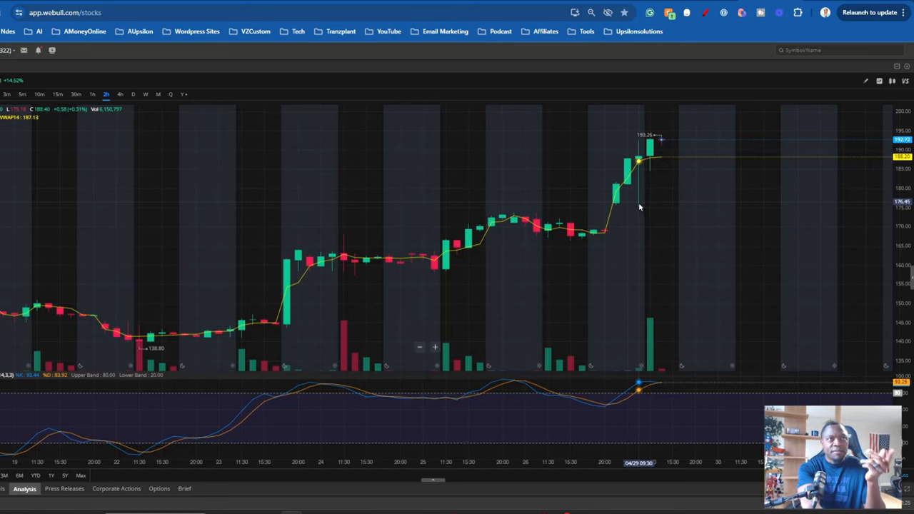
mouse_move(570, 227)
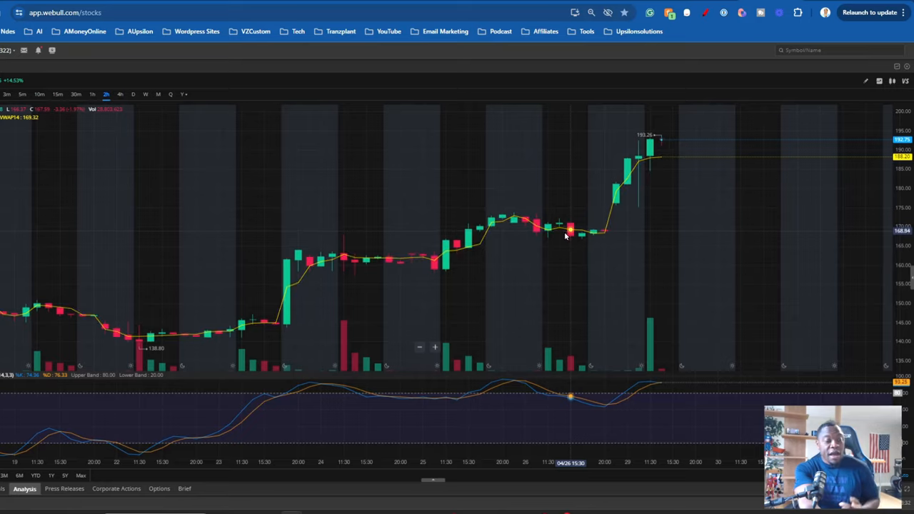
mouse_move(568, 246)
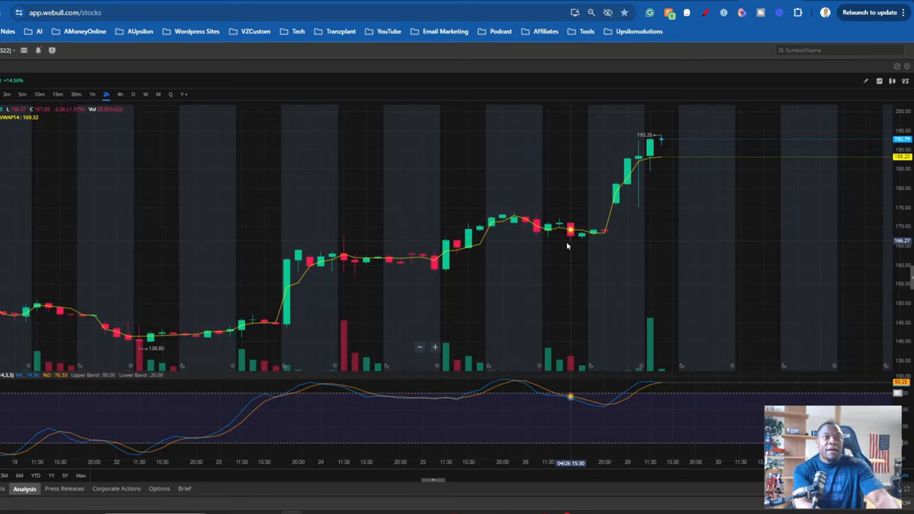